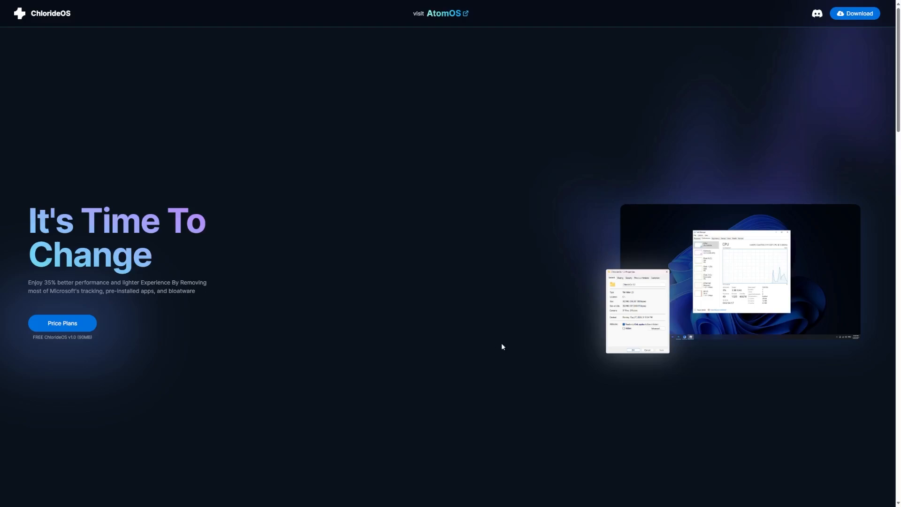
mouse_move(471, 76)
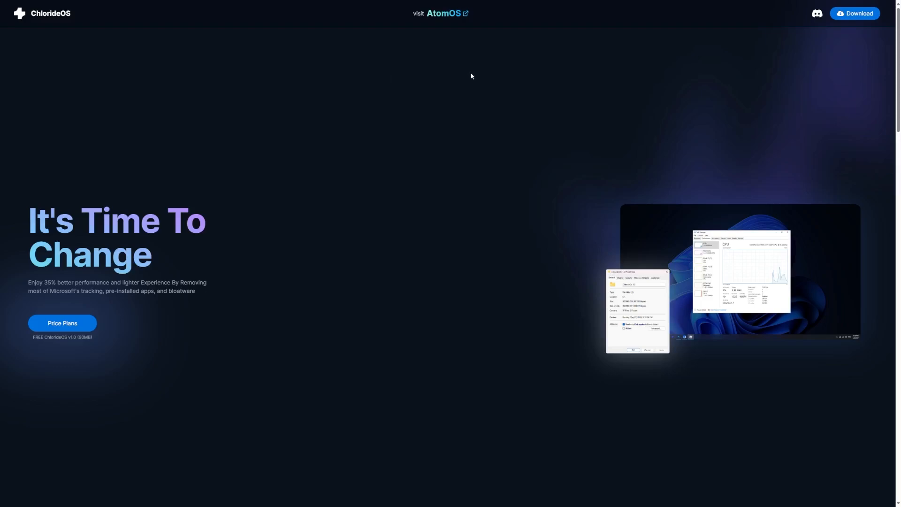
mouse_move(477, 76)
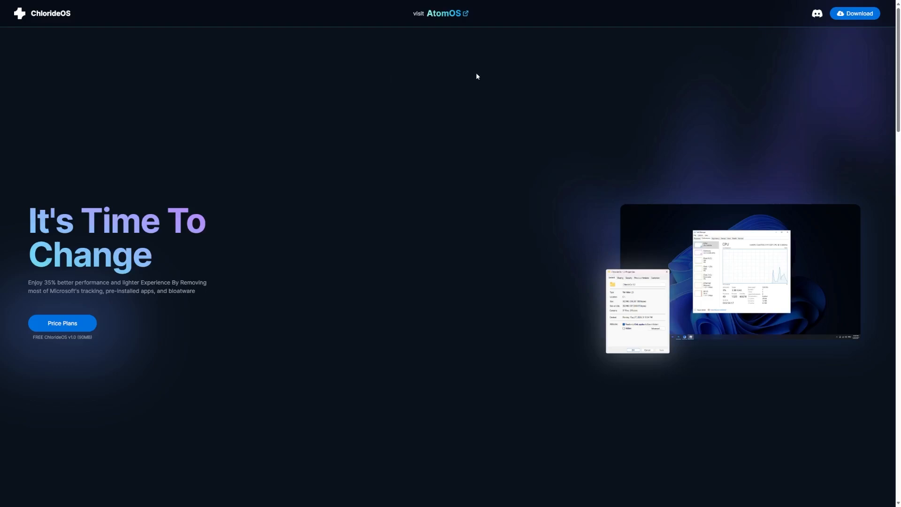
mouse_move(435, 23)
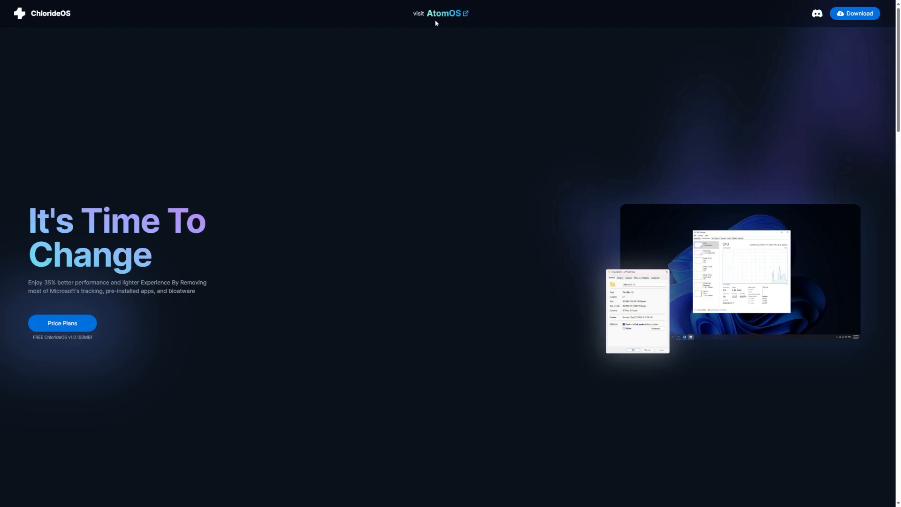
Scroll the homepage to the ChlorideOS10 ExtremeSE and ChlorideOS11 Ultimate videos and feature cards
left_click(444, 13)
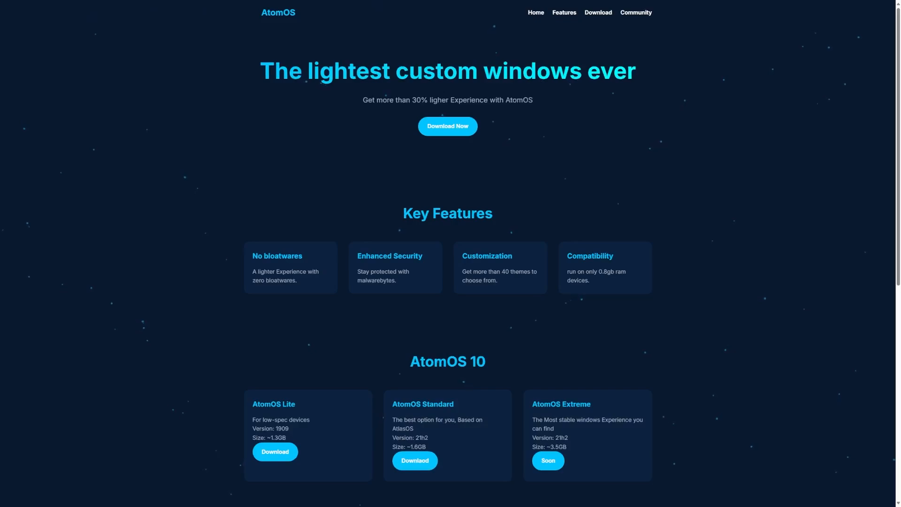
scroll("down", 3)
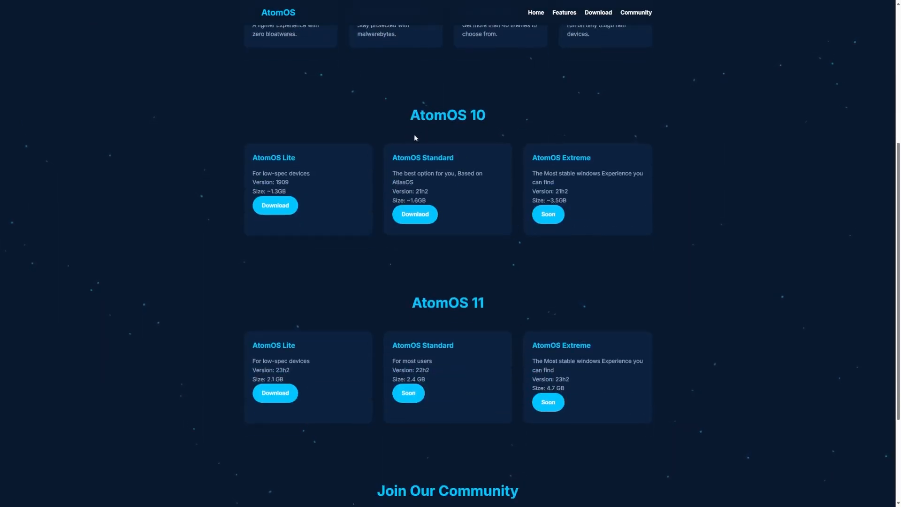
scroll("down", 3)
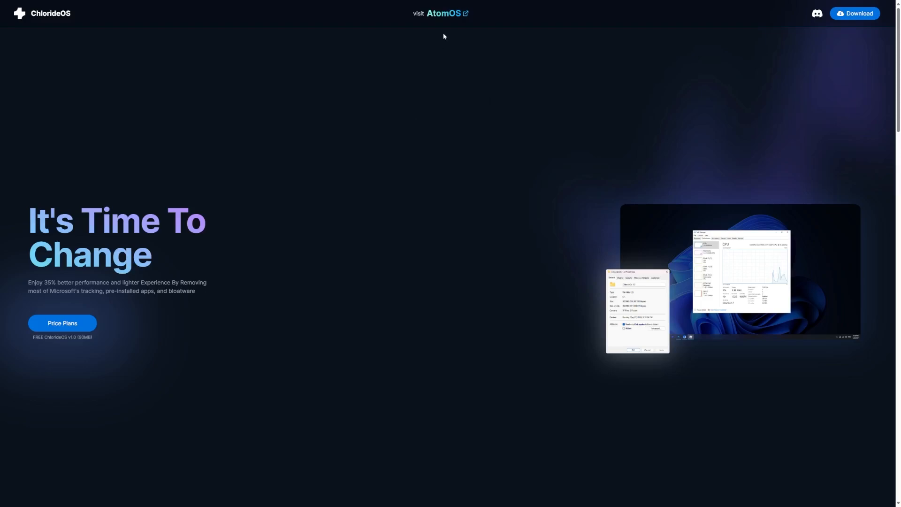
left_click(444, 13)
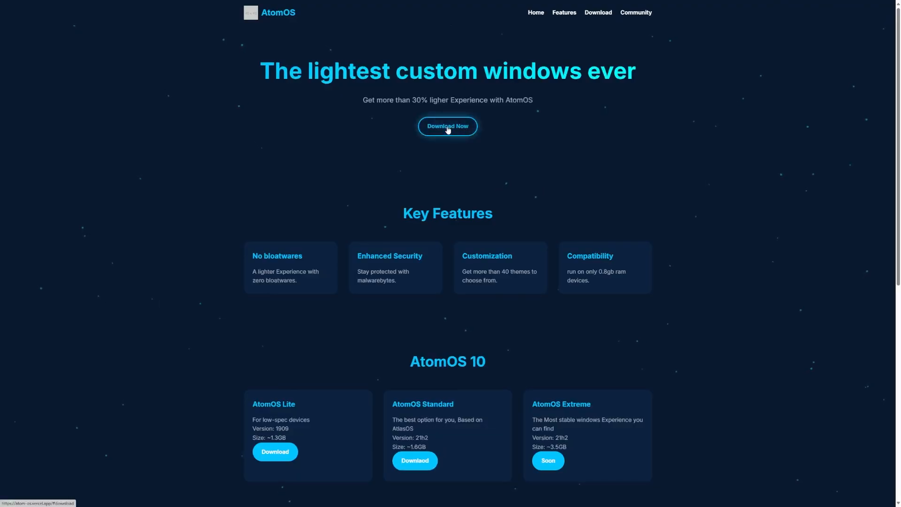
mouse_move(447, 130)
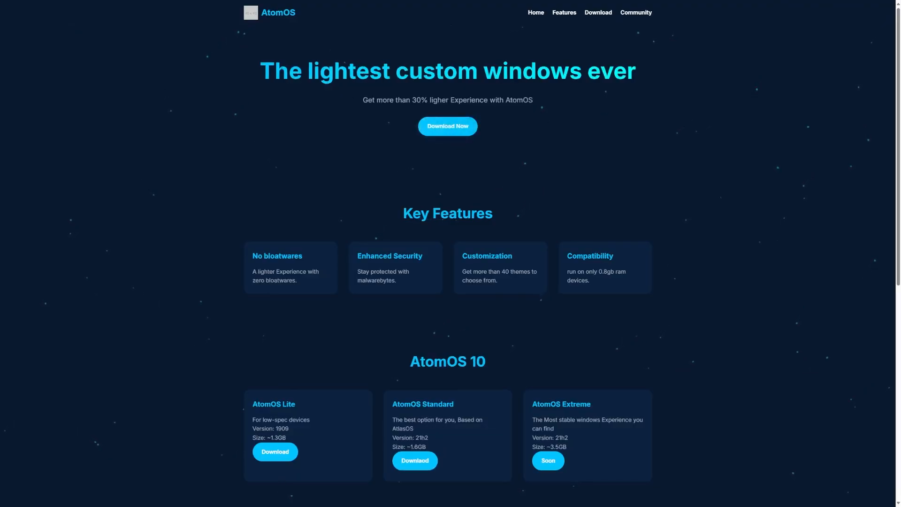
left_click_drag(264, 71, 636, 71)
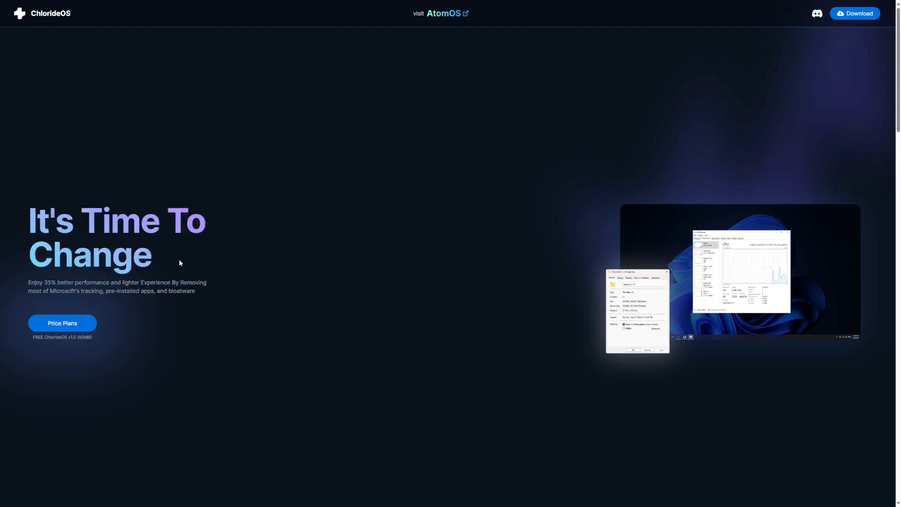
scroll("down", 3)
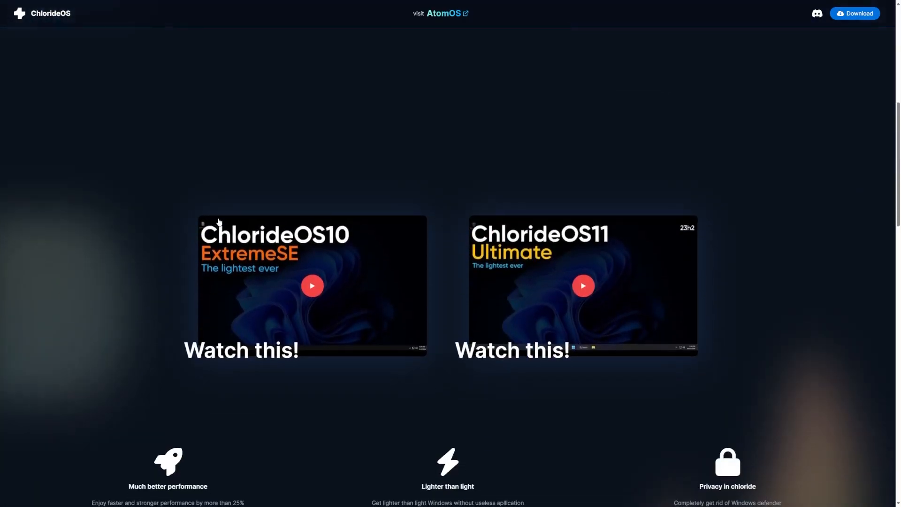
scroll("down", 3)
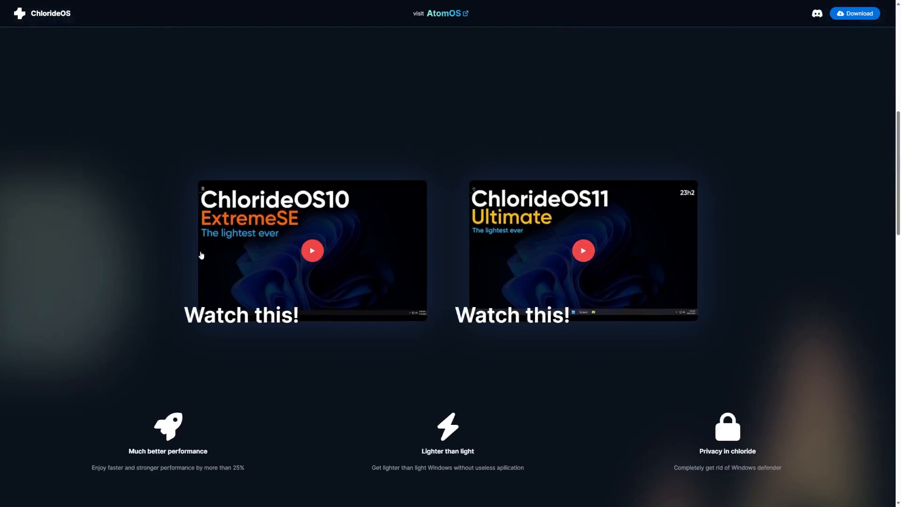
mouse_move(557, 231)
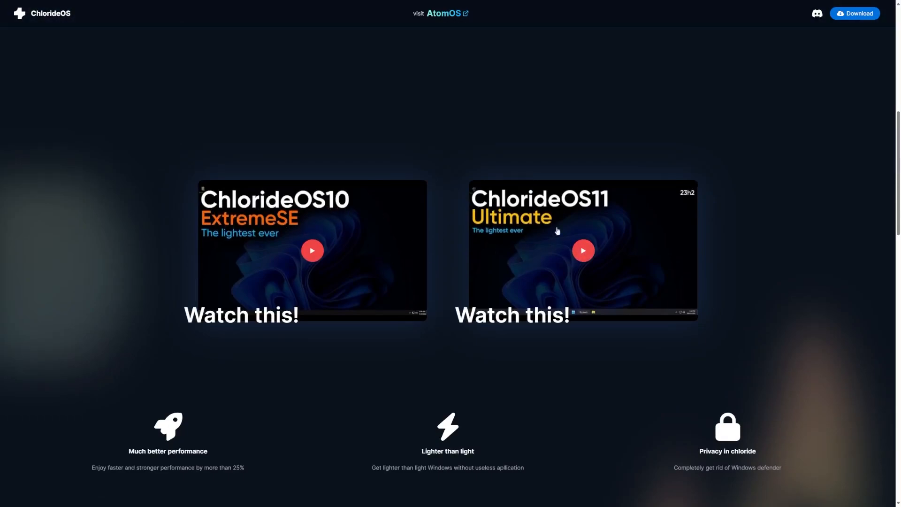
mouse_move(645, 242)
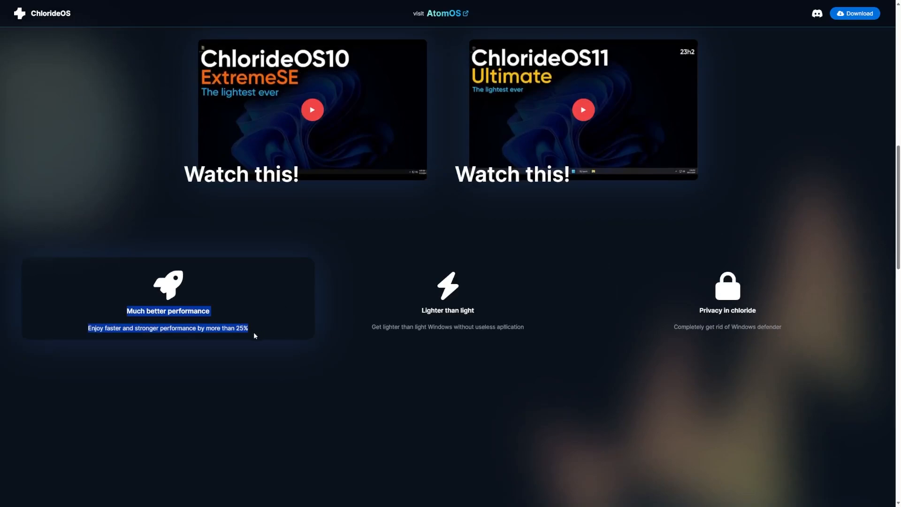
mouse_move(259, 338)
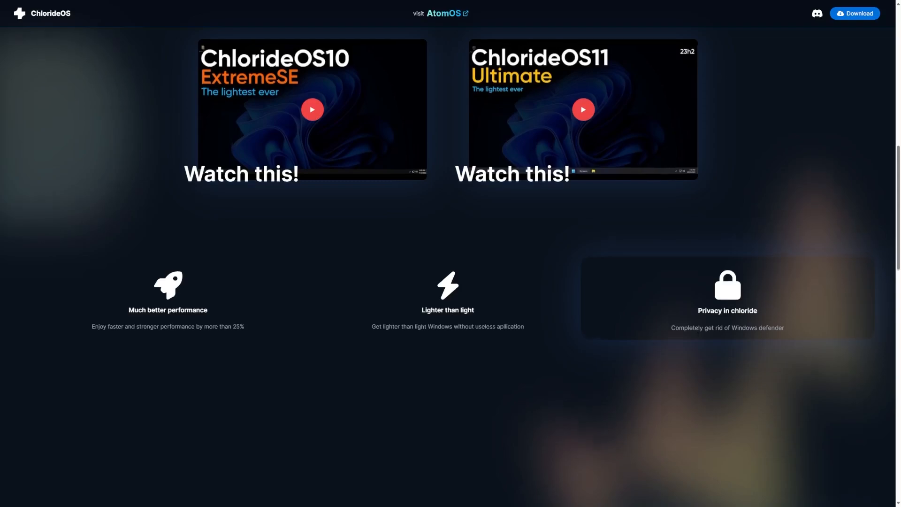
Compare the free Standard plan with the 5$ Ultimate Plan, highlighting its price
scroll("down", 3)
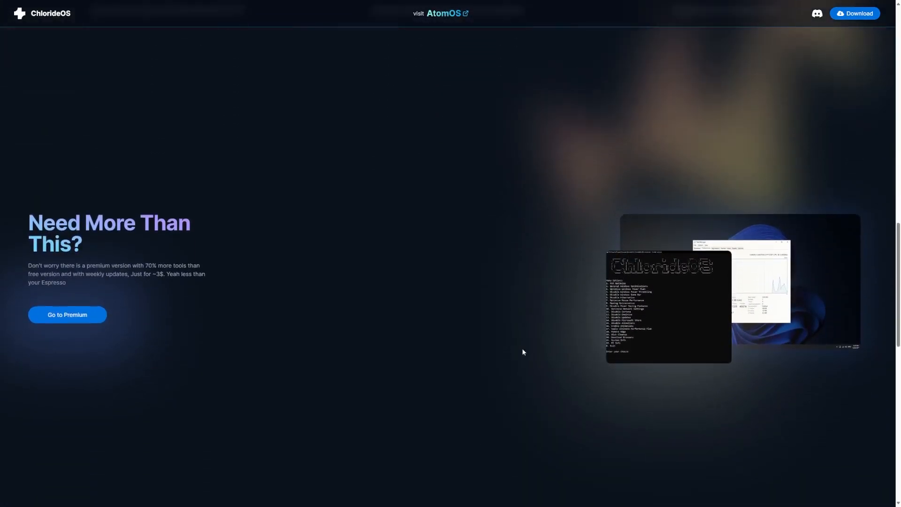
mouse_move(79, 276)
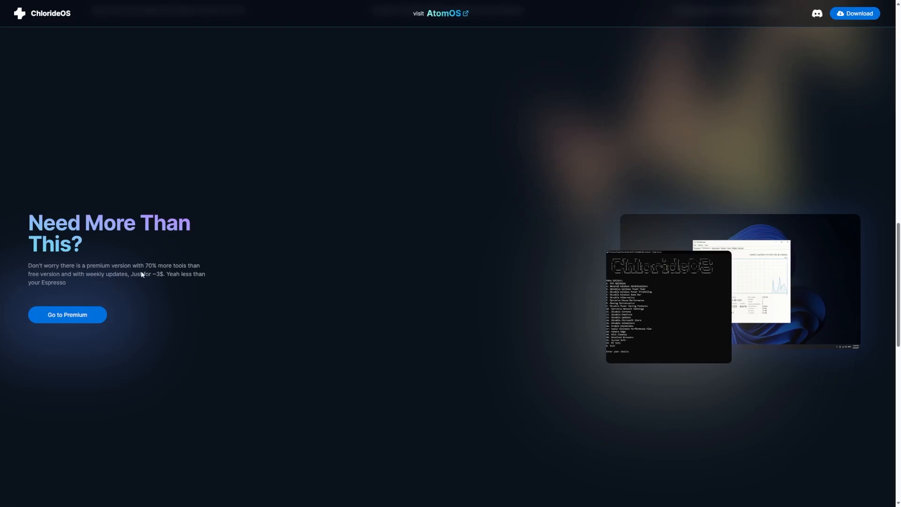
mouse_move(150, 264)
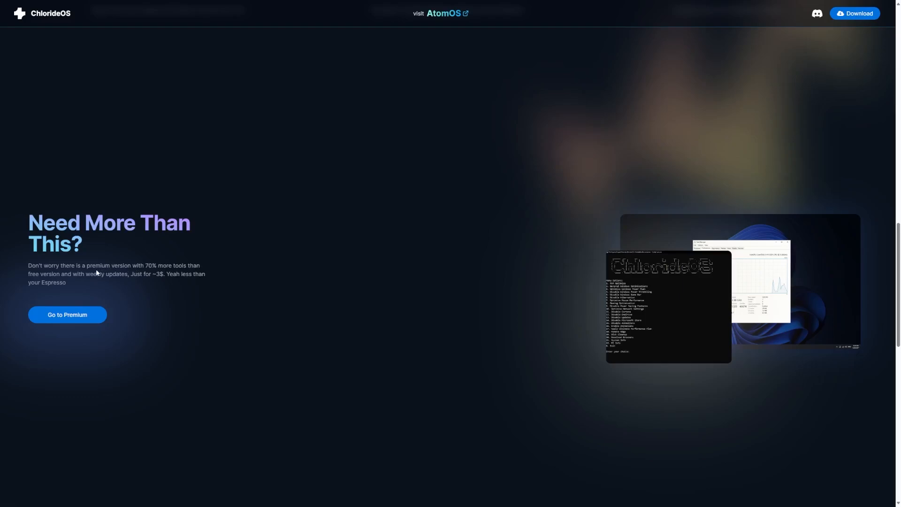
mouse_move(158, 282)
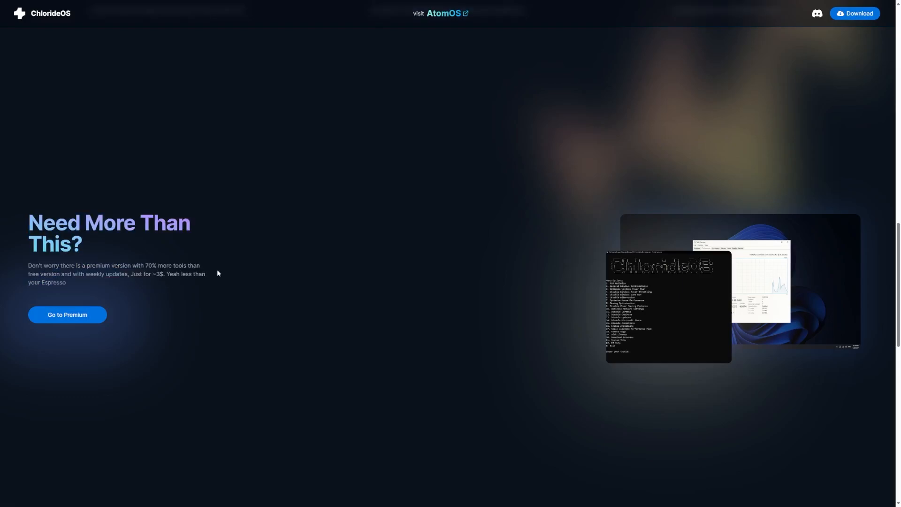
mouse_move(200, 270)
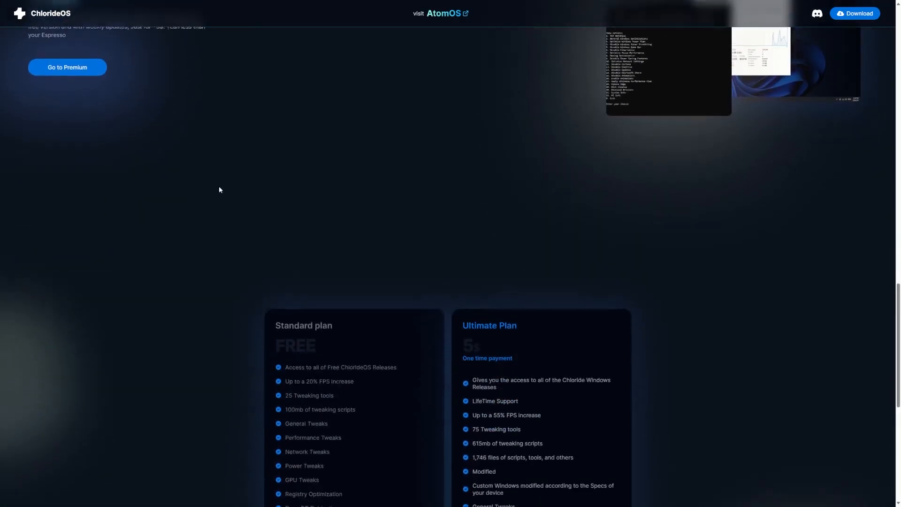
scroll("down", 3)
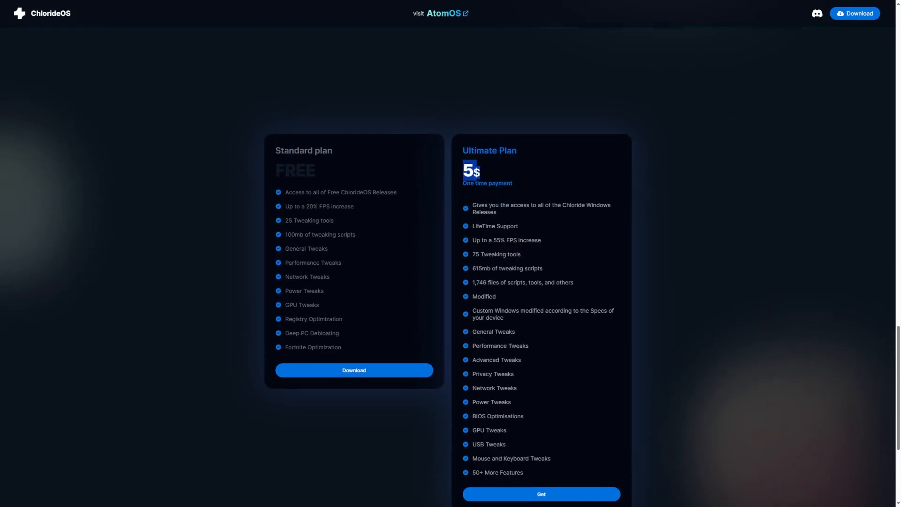
left_click_drag(469, 171, 522, 429)
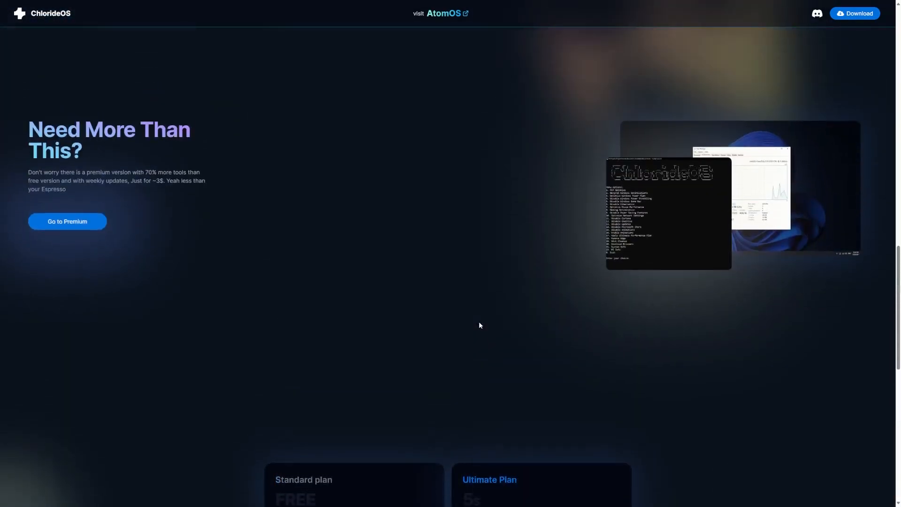
mouse_move(303, 259)
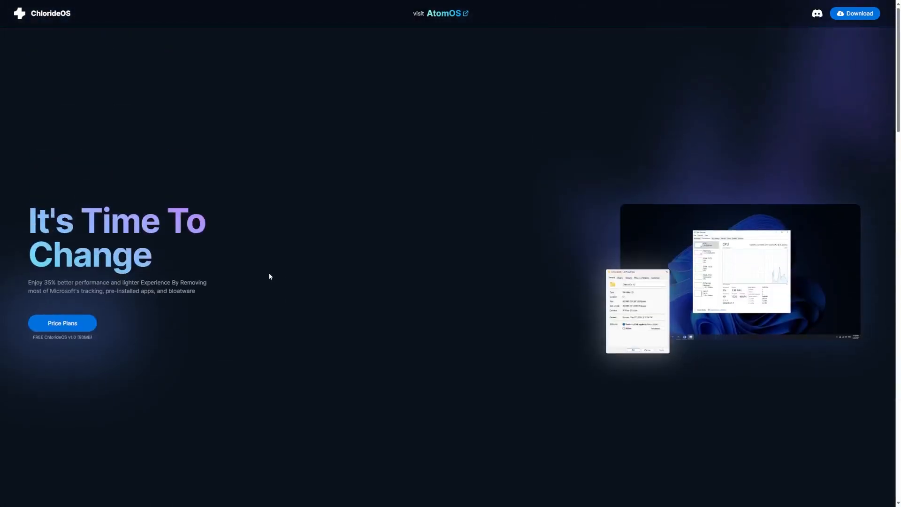
Go to the Download ChlorideOS page and show the ChlorideOS11 Debloated and Ultimate releases
scroll("down", 3)
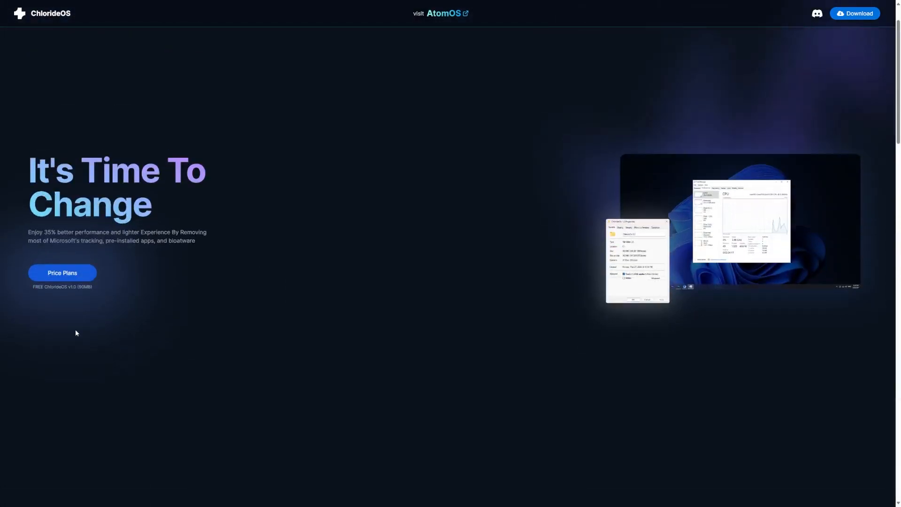
left_click(62, 273)
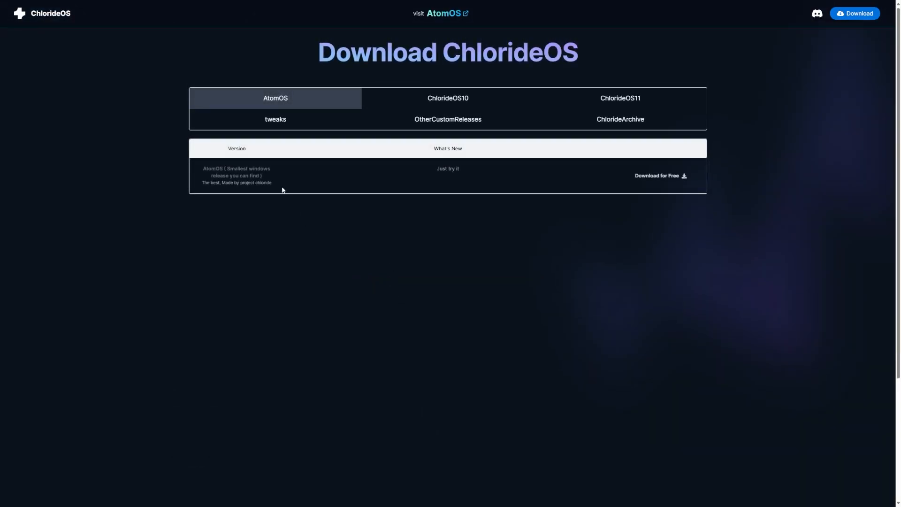
mouse_move(358, 107)
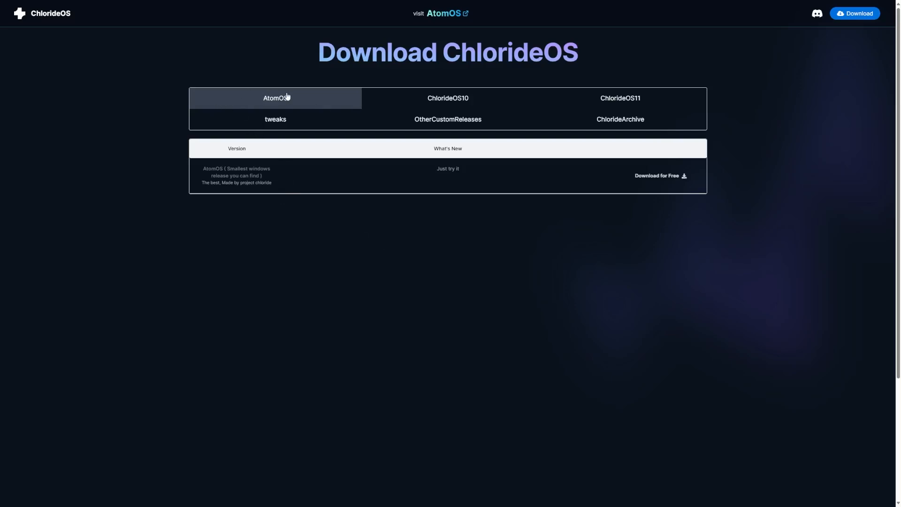
mouse_move(481, 96)
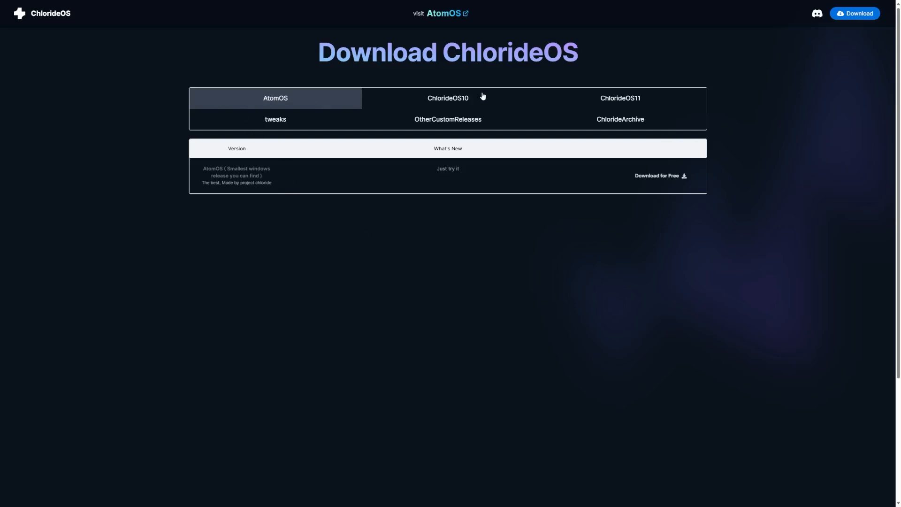
left_click(620, 98)
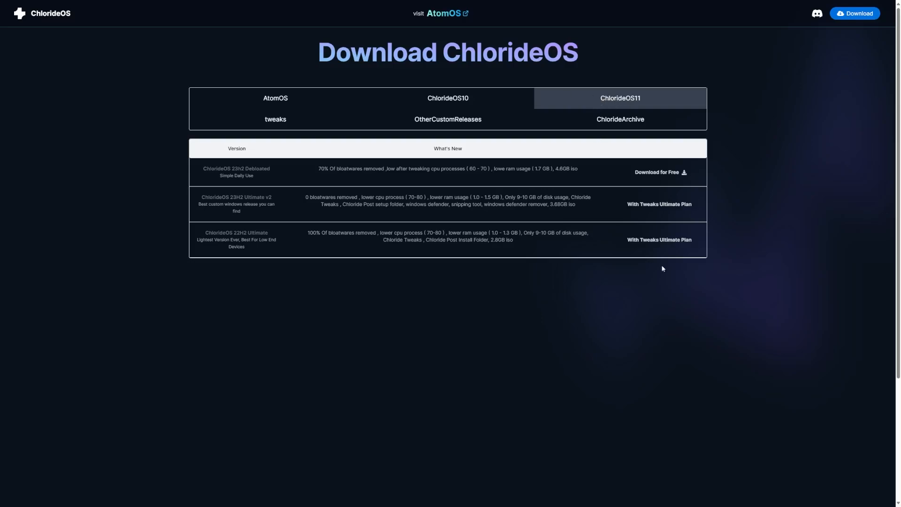
mouse_move(298, 172)
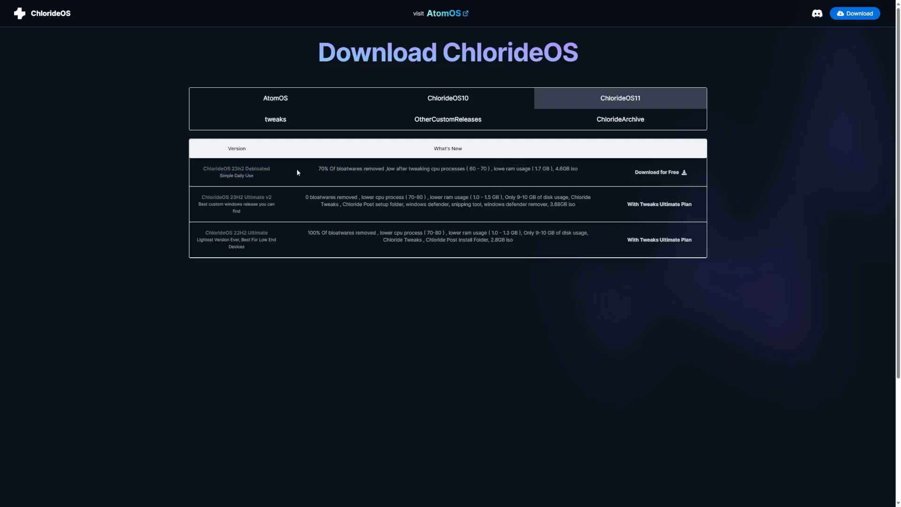
left_click_drag(317, 169, 579, 168)
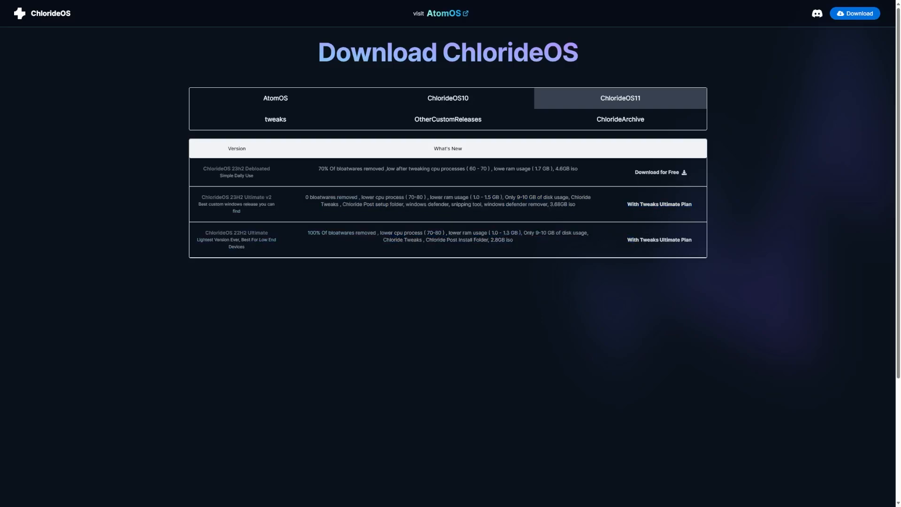
mouse_move(688, 250)
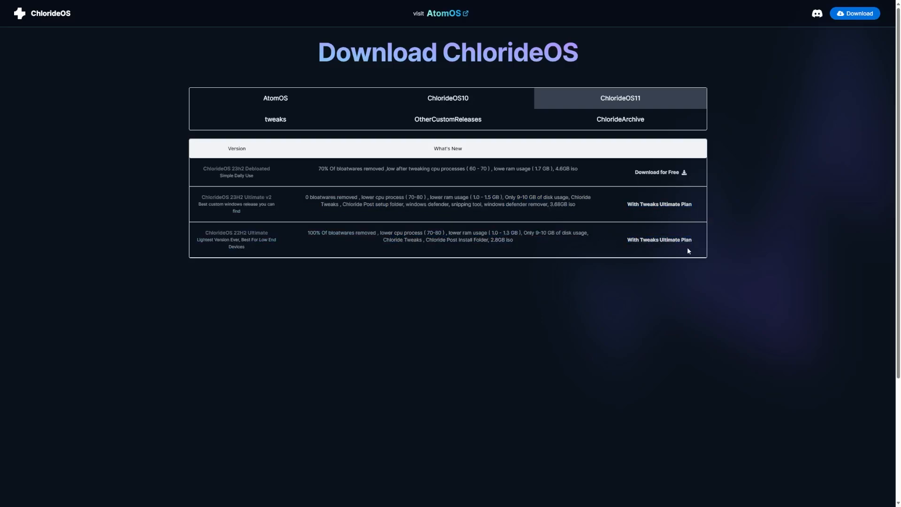
mouse_move(660, 279)
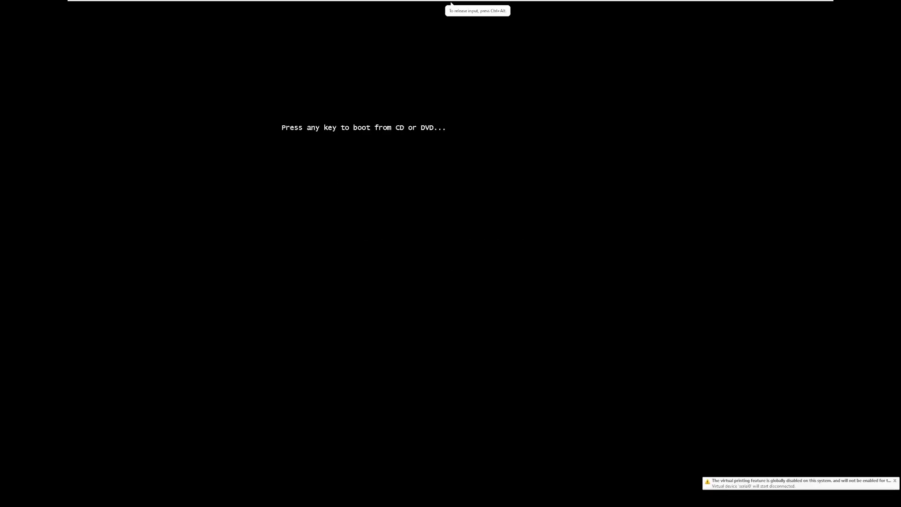
Boot from the installation disc and install onto Drive 0's 60 GB unallocated space
key("enter")
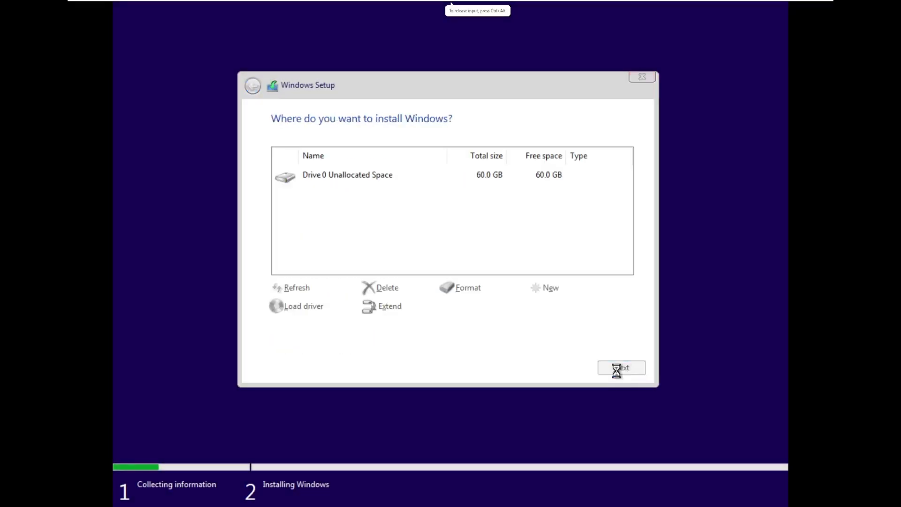
left_click(622, 367)
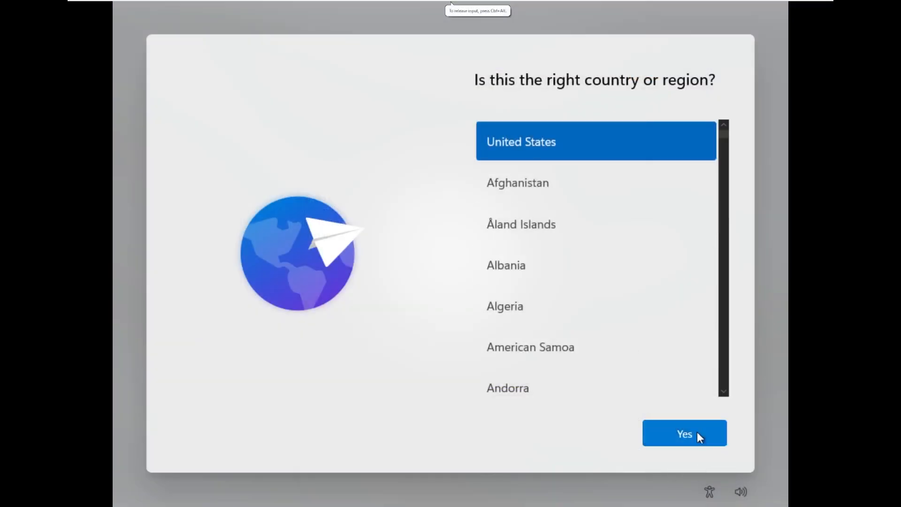
Confirm United States region and US keyboard layout, skipping a second layout
left_click(684, 433)
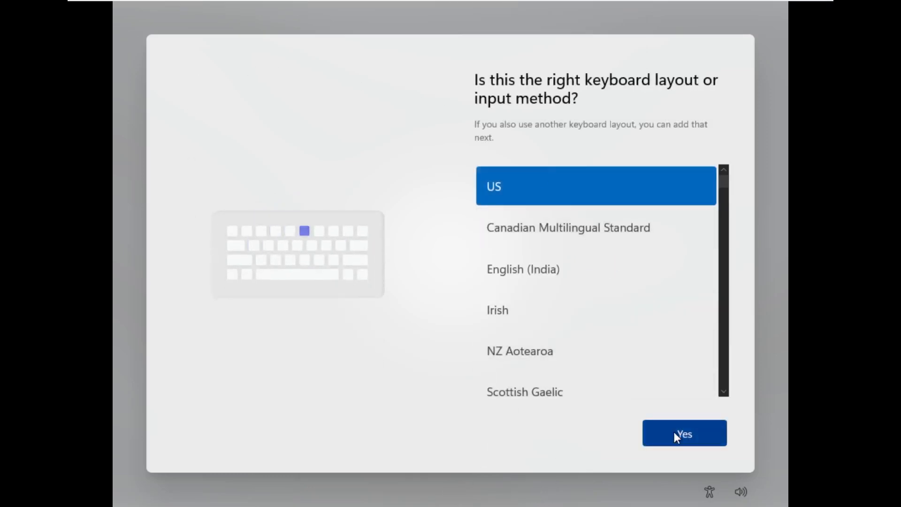
left_click(684, 433)
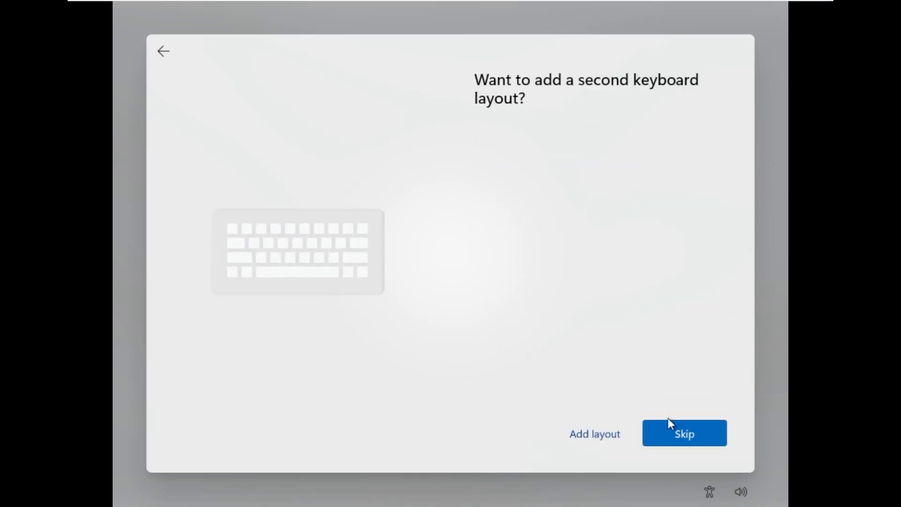
left_click(685, 433)
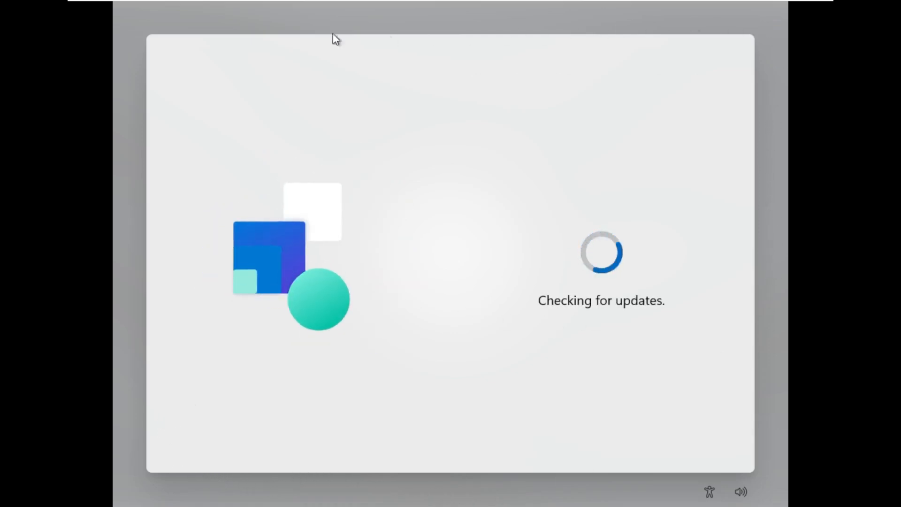
mouse_move(126, 336)
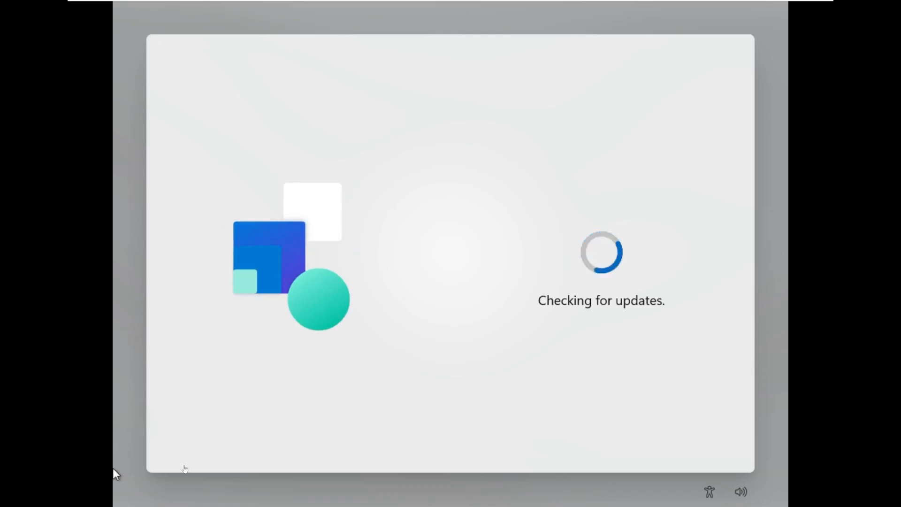
mouse_move(178, 450)
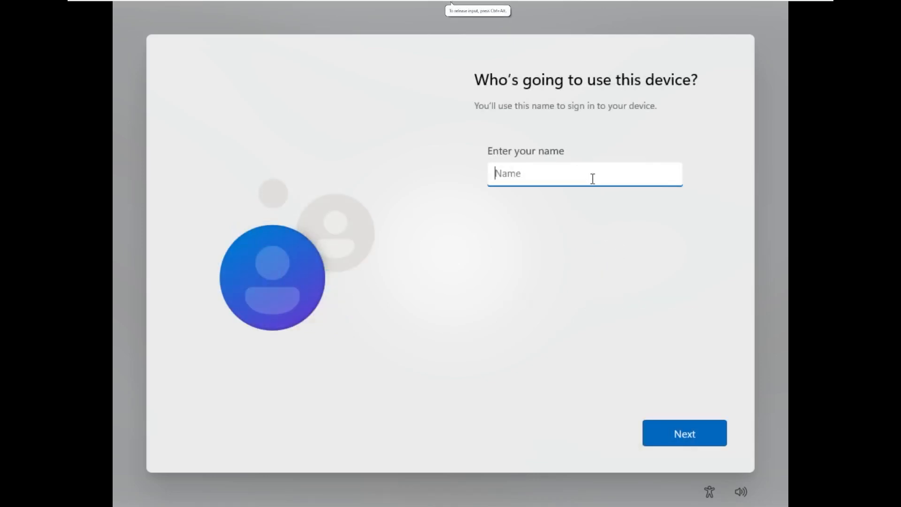
Name the user 'Window' and accept the default privacy settings
type("Window")
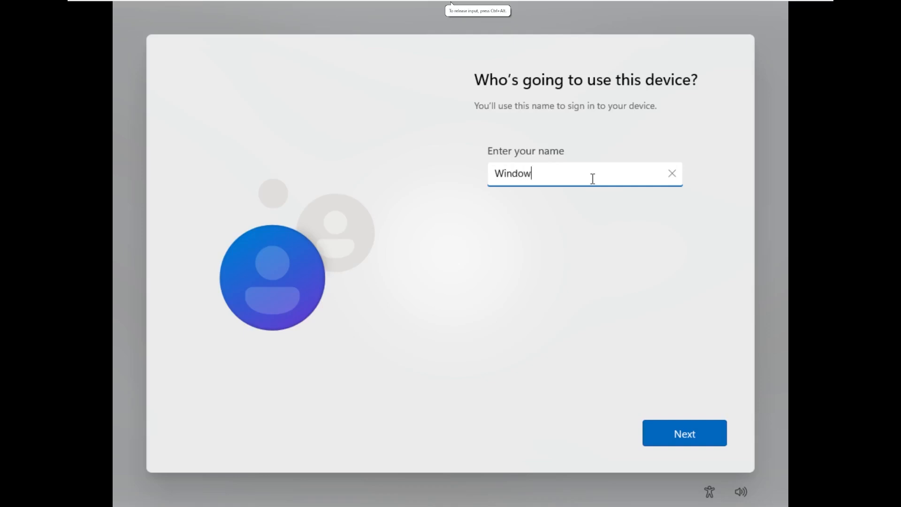
left_click(684, 433)
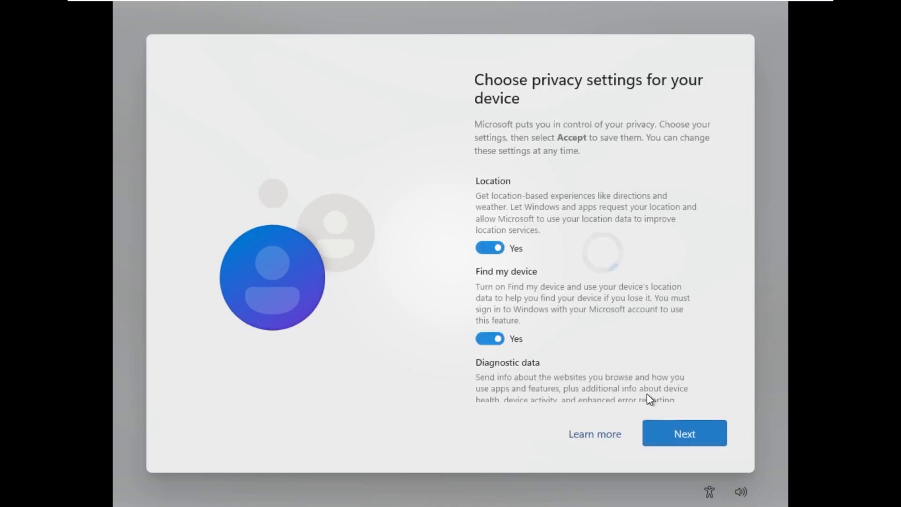
scroll("down", 3)
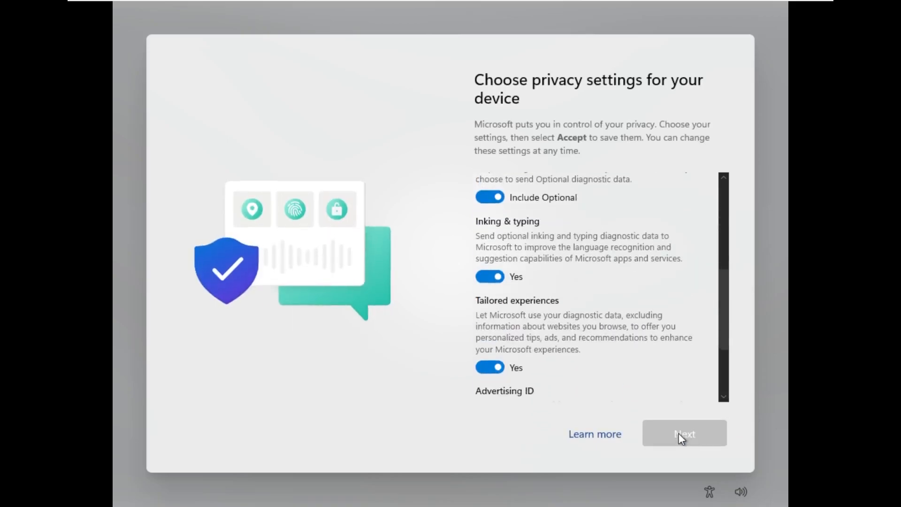
left_click(684, 433)
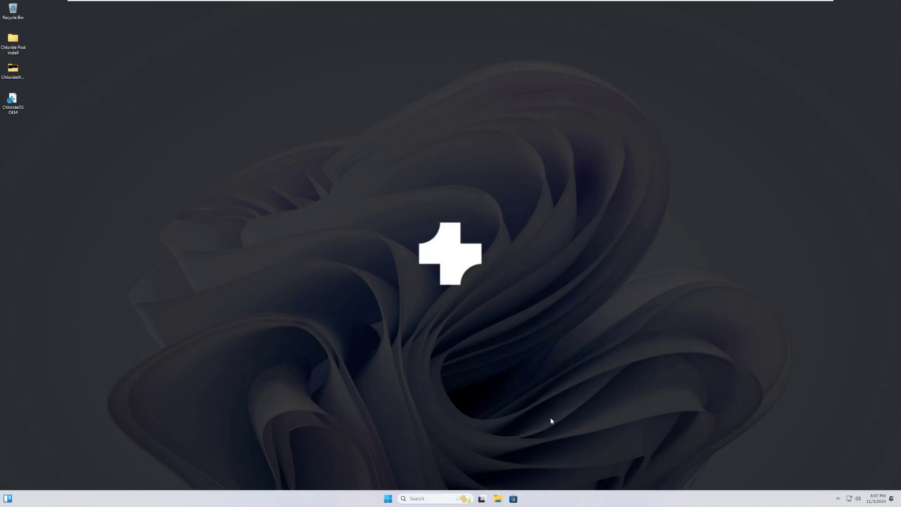
mouse_move(572, 396)
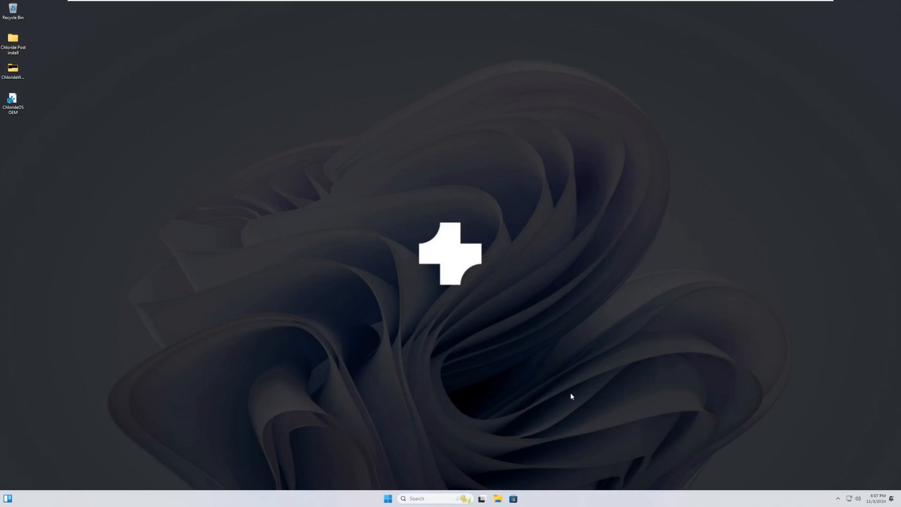
mouse_move(551, 376)
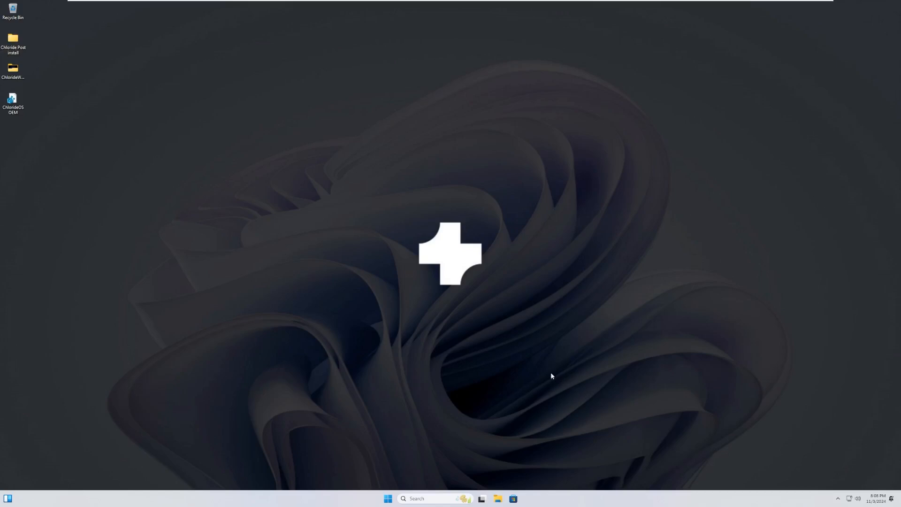
mouse_move(436, 233)
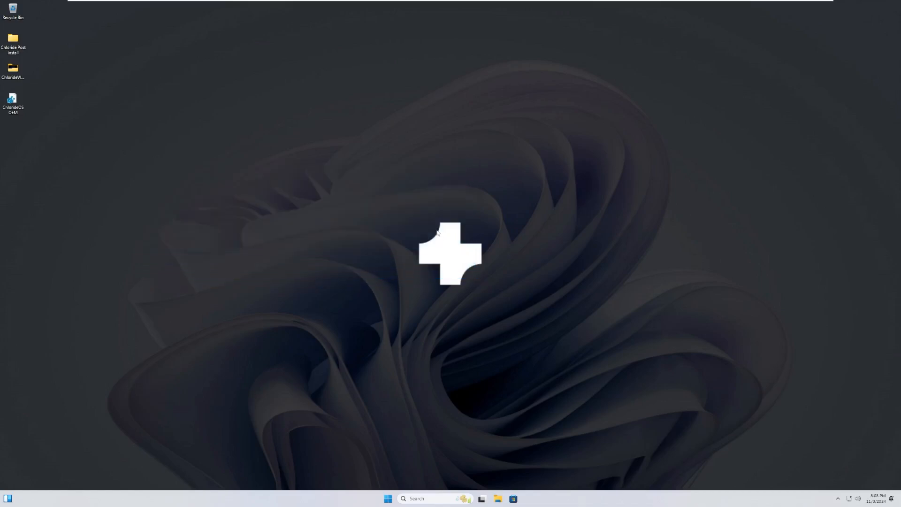
mouse_move(234, 233)
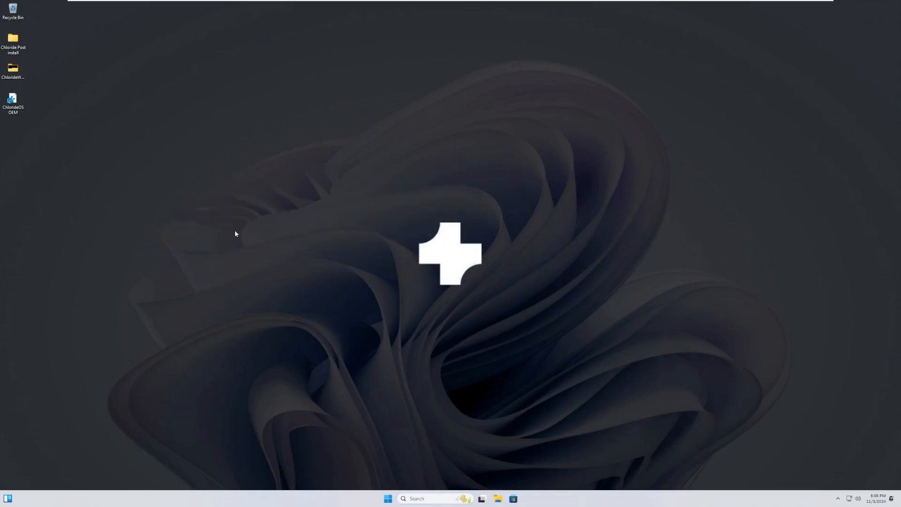
mouse_move(450, 234)
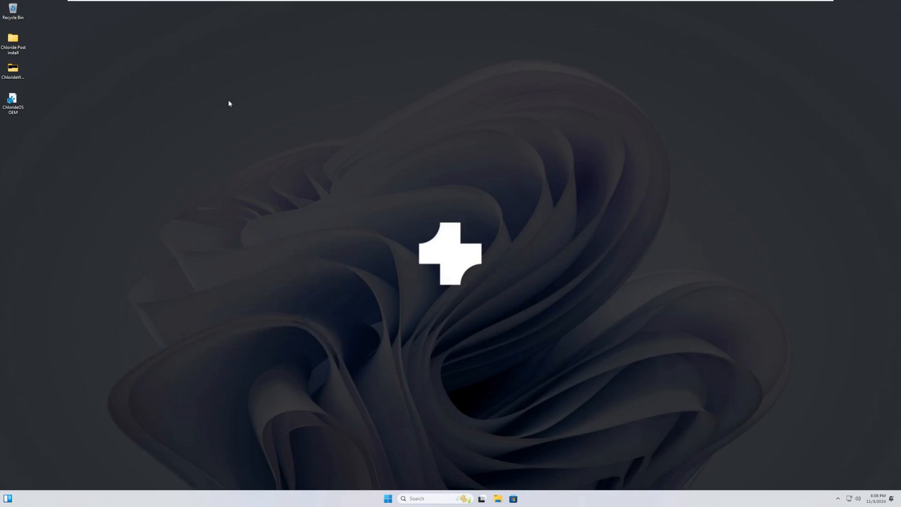
mouse_move(737, 263)
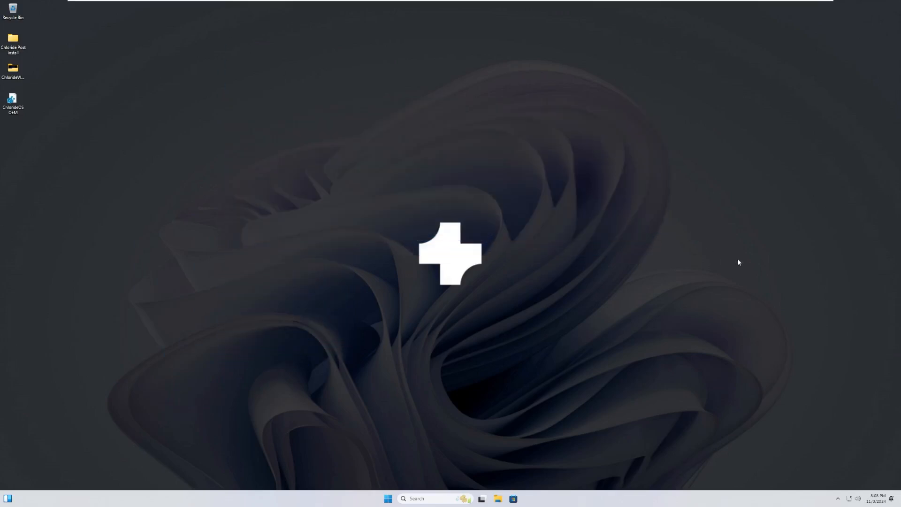
left_click(876, 498)
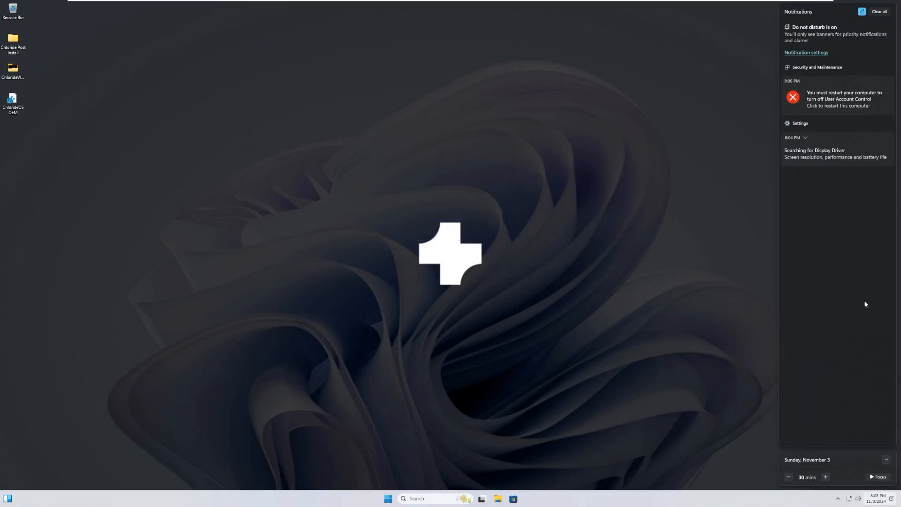
mouse_move(815, 400)
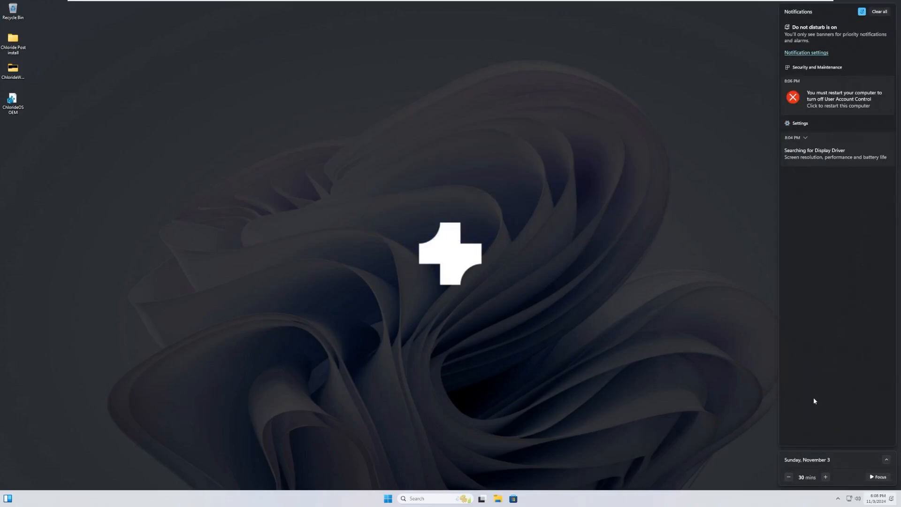
mouse_move(829, 112)
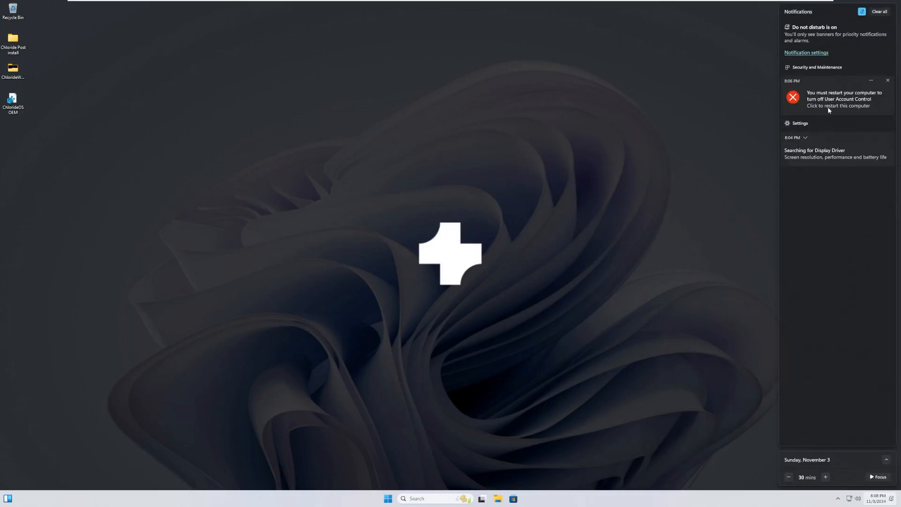
mouse_move(846, 112)
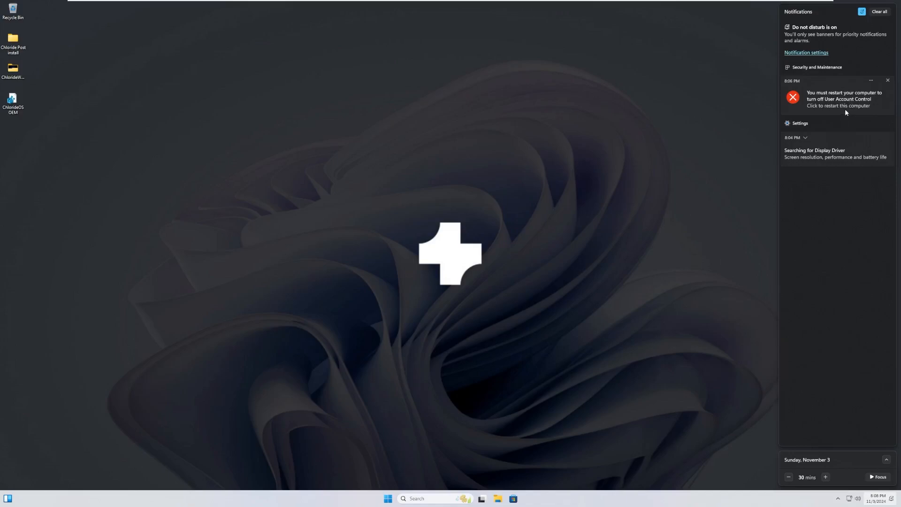
mouse_move(835, 99)
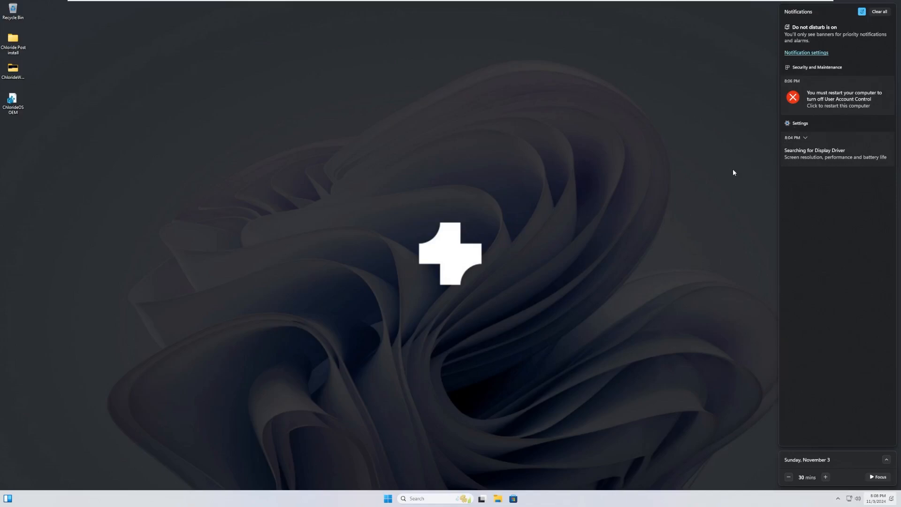
mouse_move(731, 160)
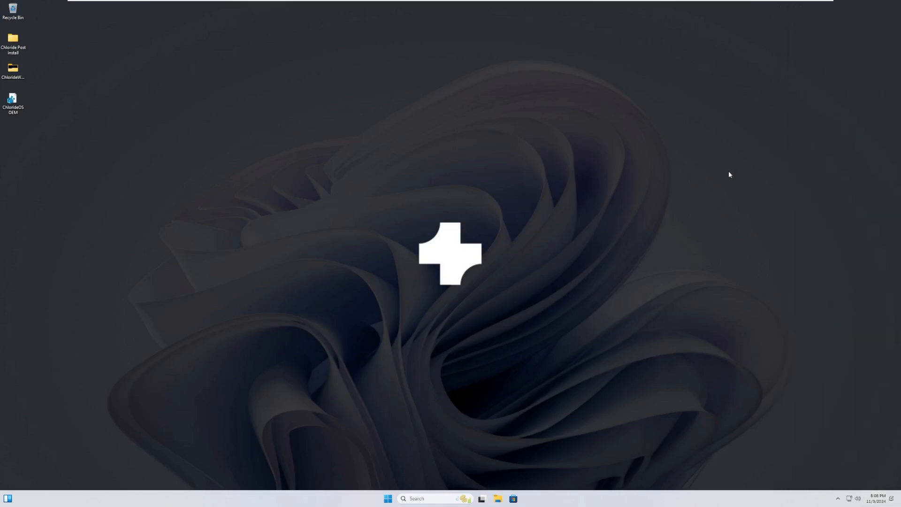
mouse_move(851, 436)
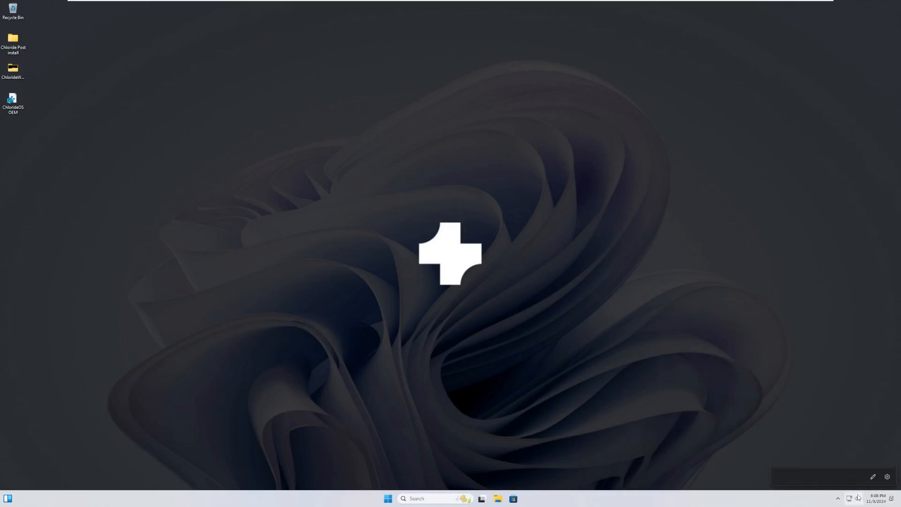
left_click(878, 496)
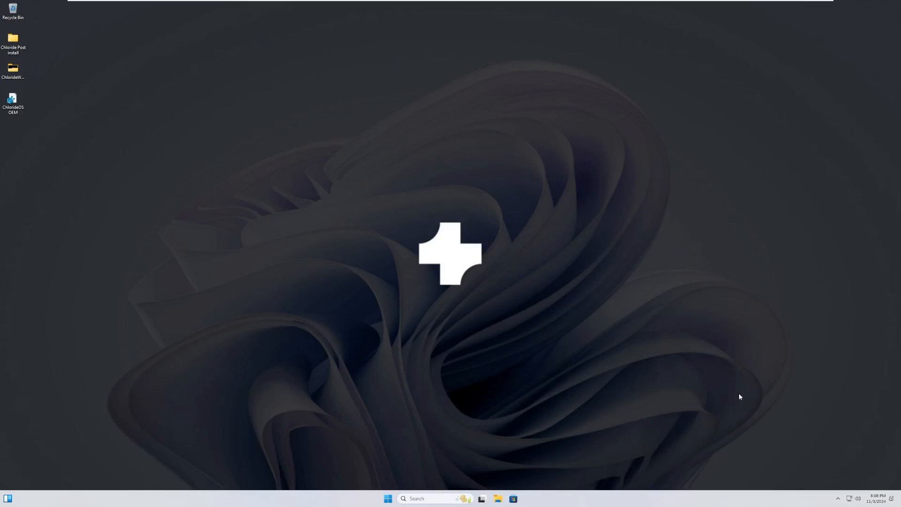
mouse_move(889, 470)
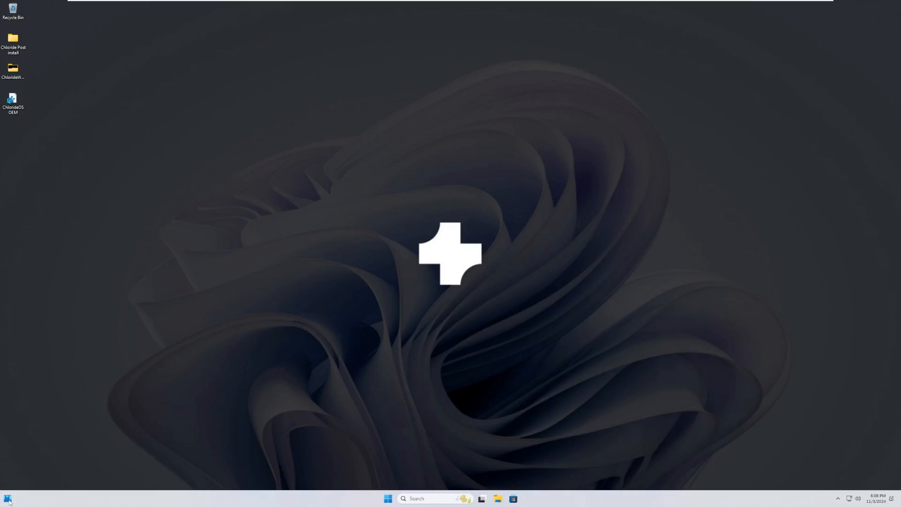
Open the Start menu's All apps list and scroll through the installed apps
left_click(387, 498)
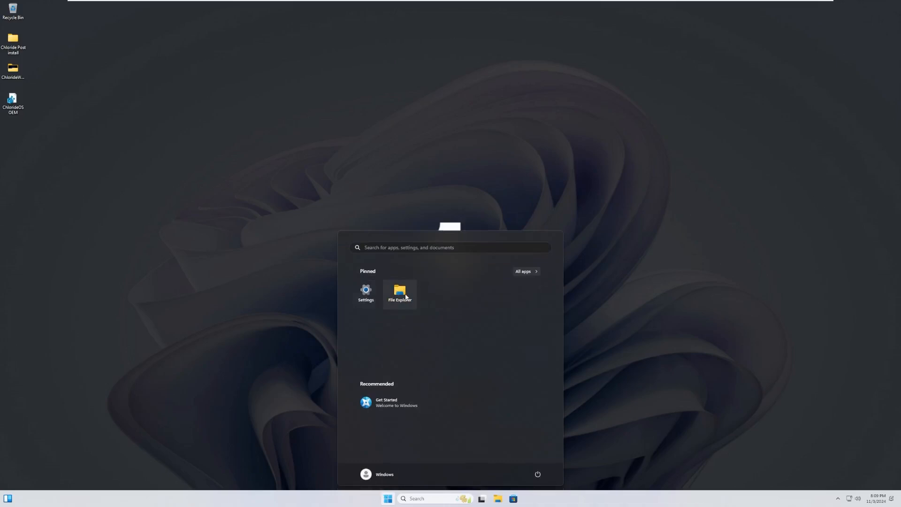
mouse_move(293, 489)
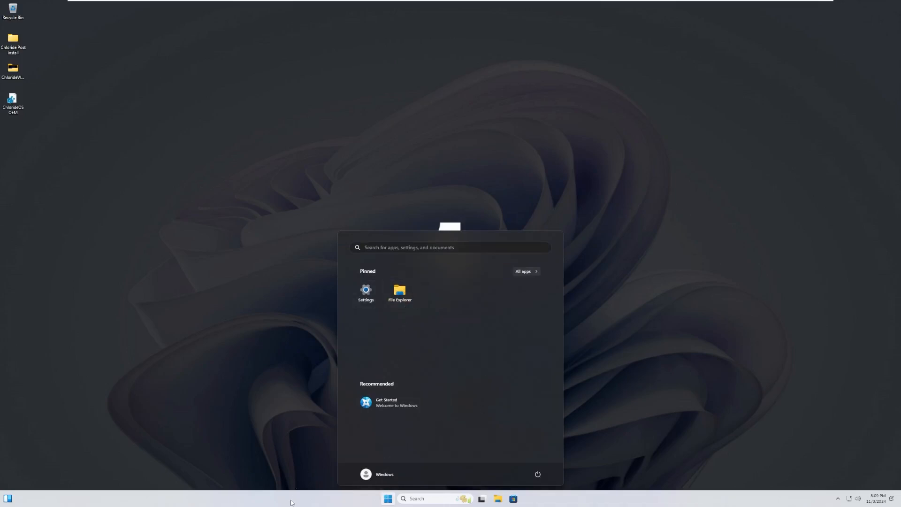
mouse_move(457, 302)
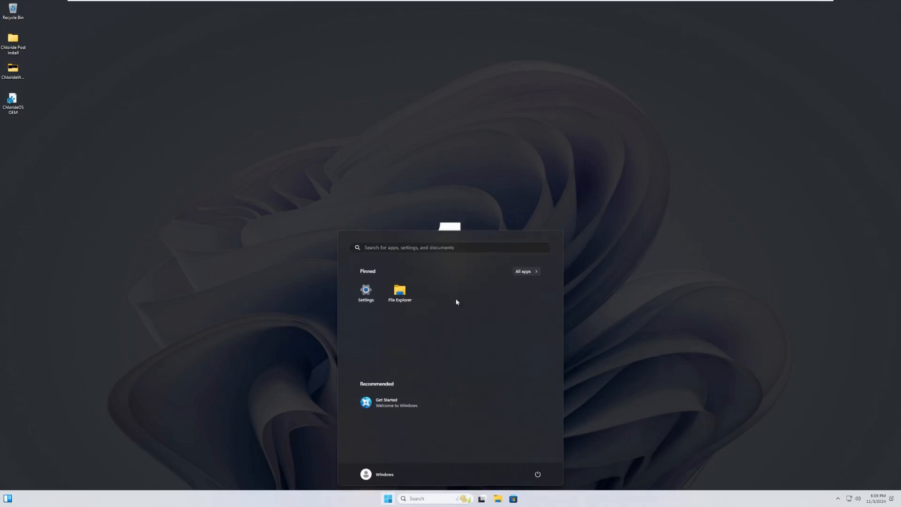
mouse_move(547, 237)
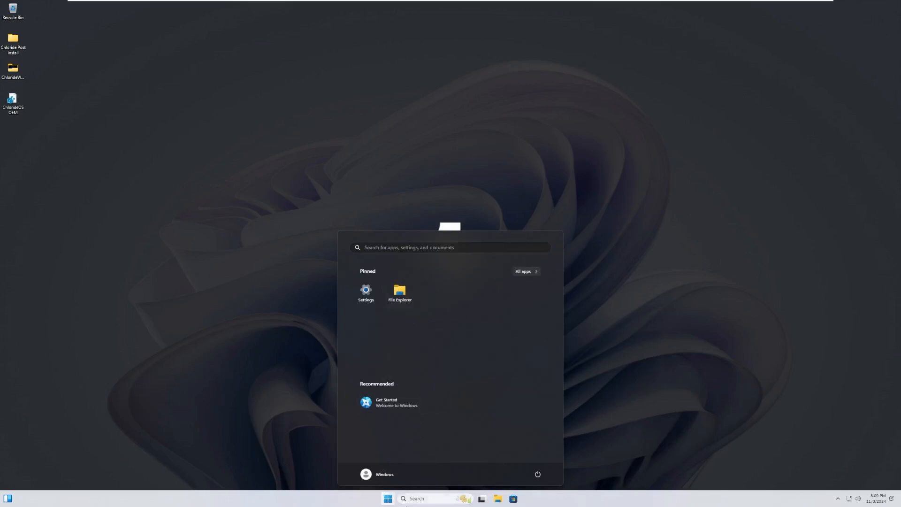
mouse_move(423, 387)
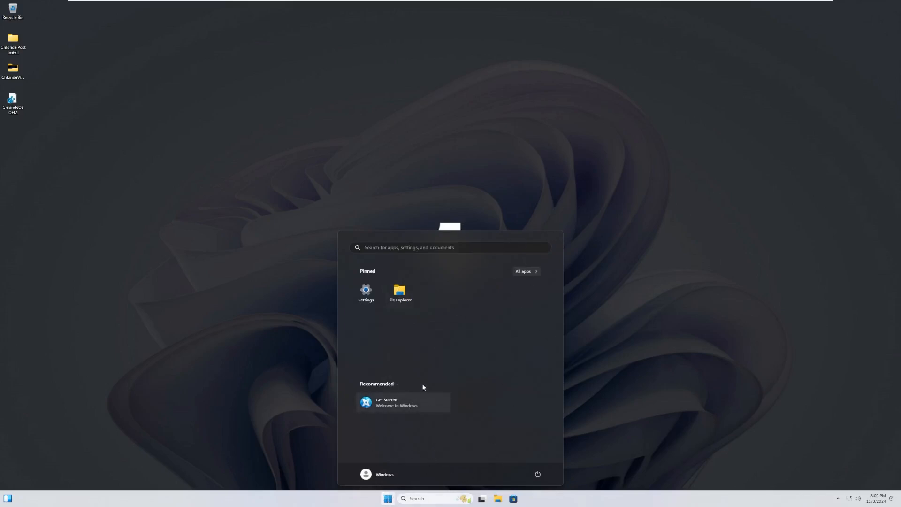
left_click(523, 271)
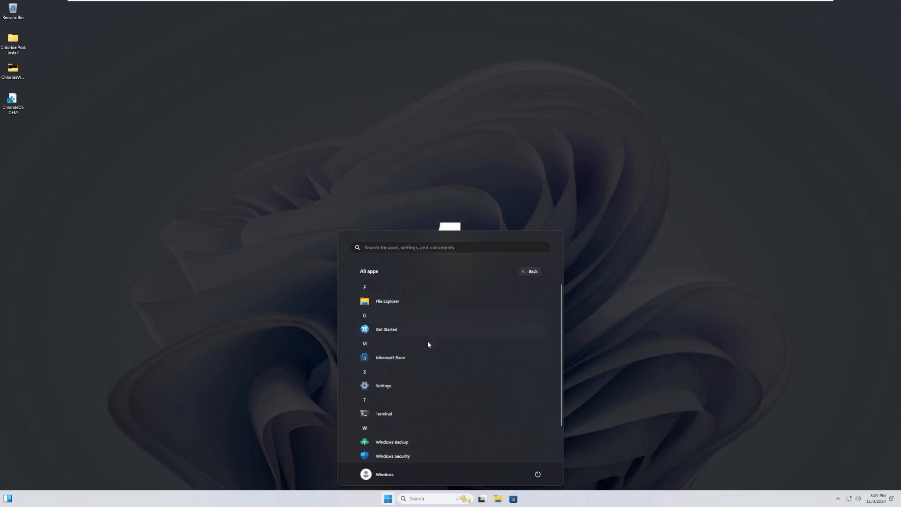
mouse_move(416, 322)
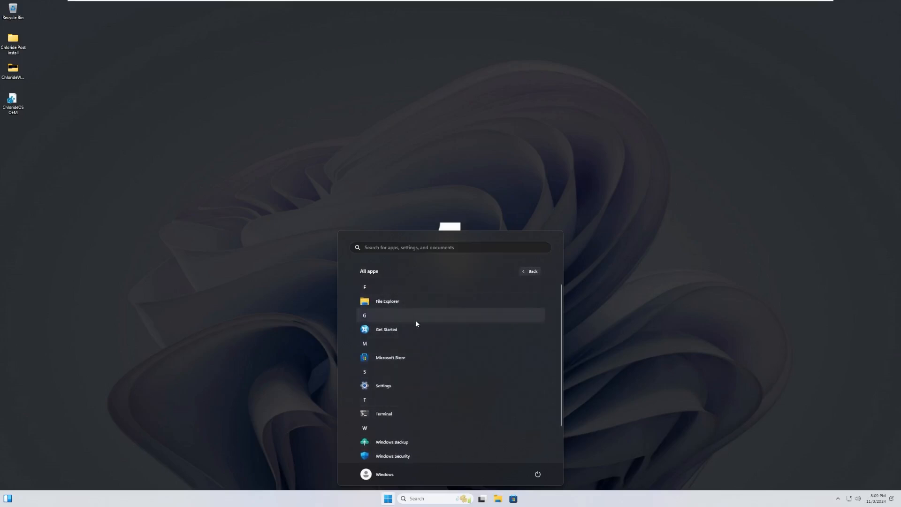
scroll("down", 3)
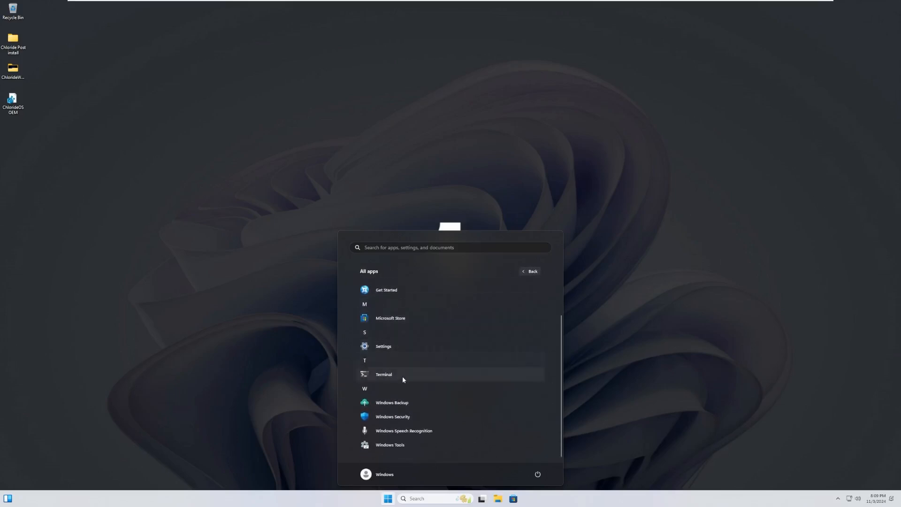
mouse_move(400, 420)
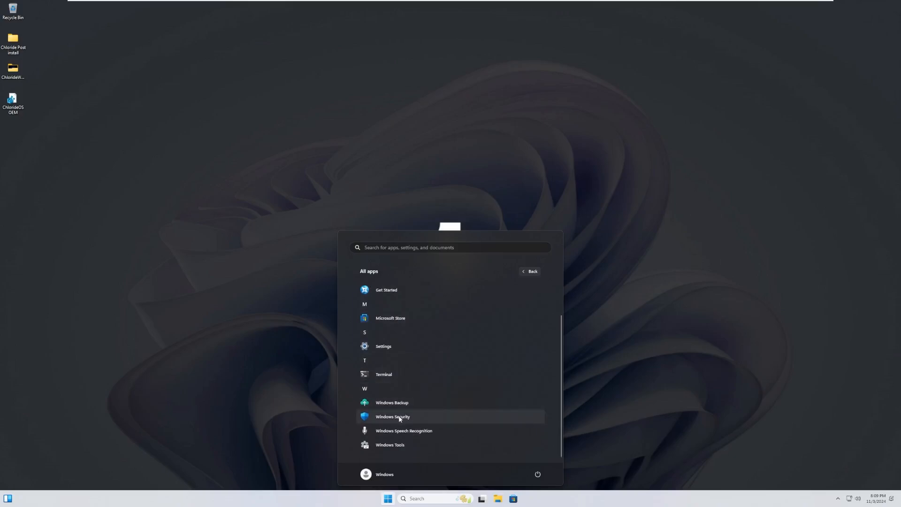
mouse_move(395, 444)
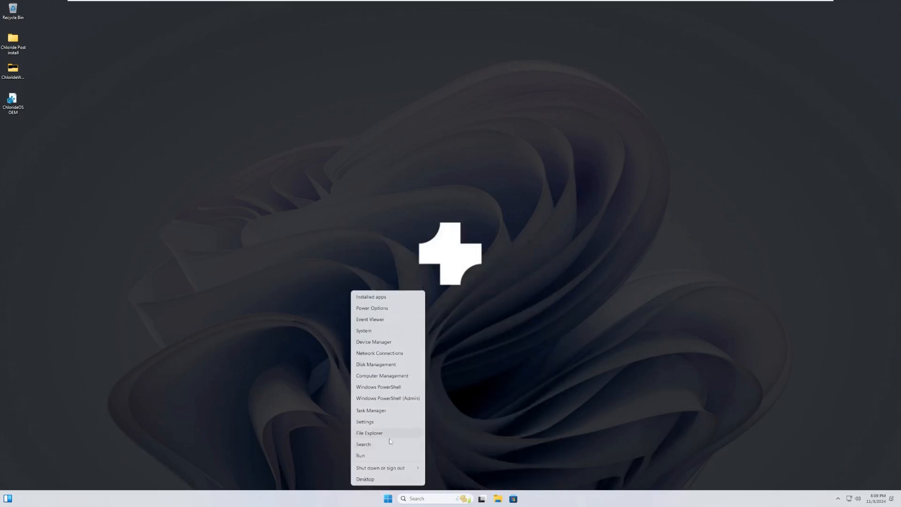
Check the CPU and Memory graphs on Task Manager's Performance tab, then close it
left_click(370, 410)
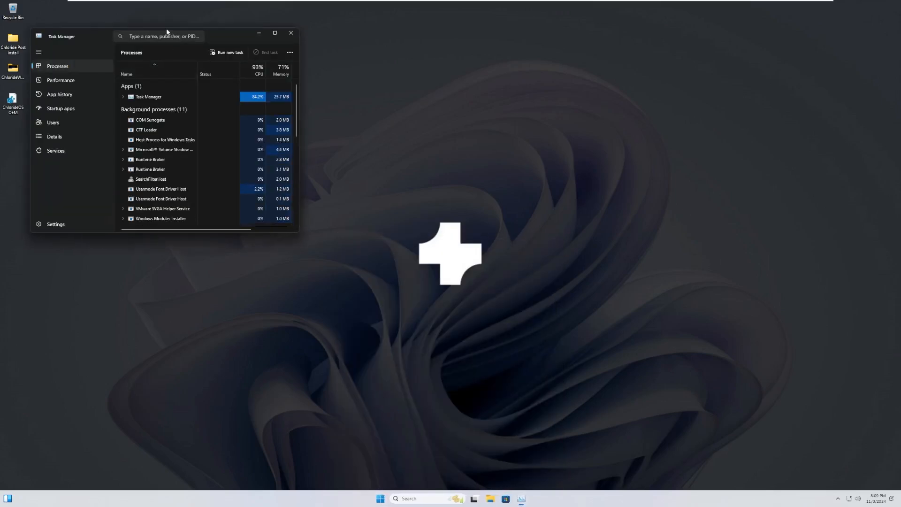
left_click(59, 94)
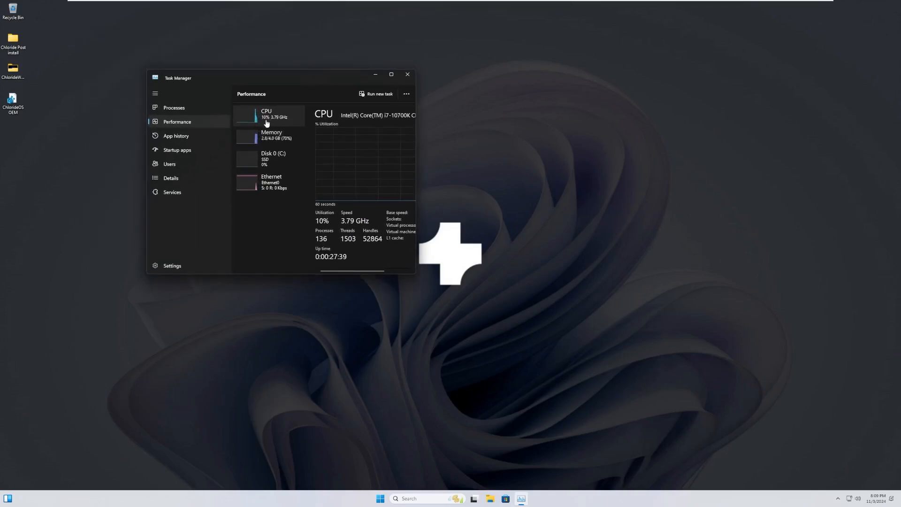
mouse_move(268, 126)
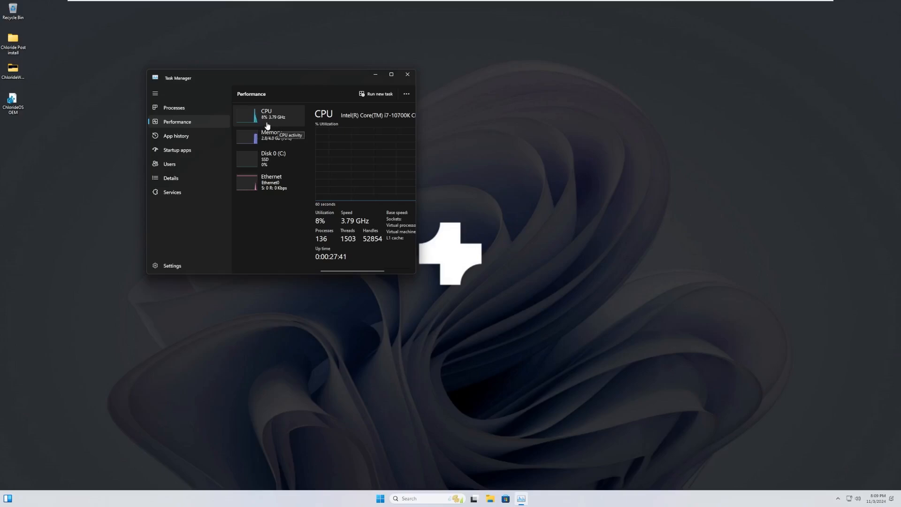
left_click(270, 136)
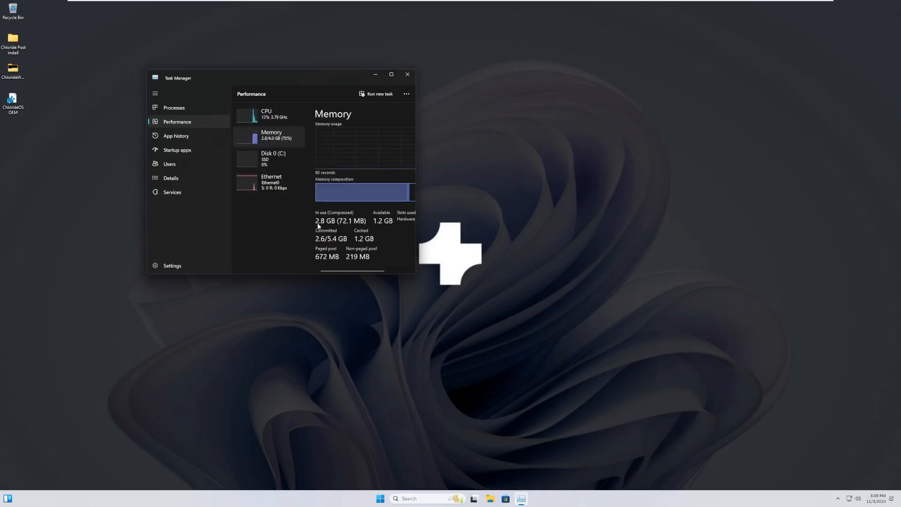
mouse_move(259, 147)
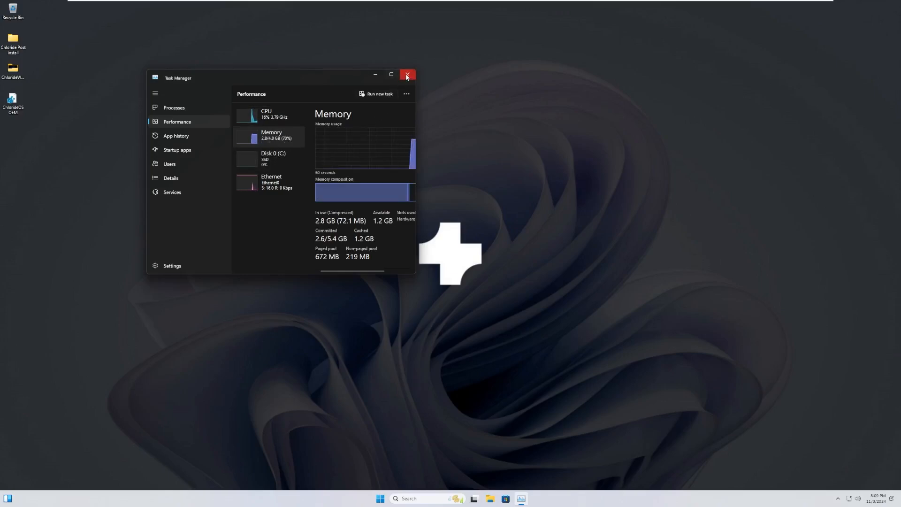
left_click(407, 74)
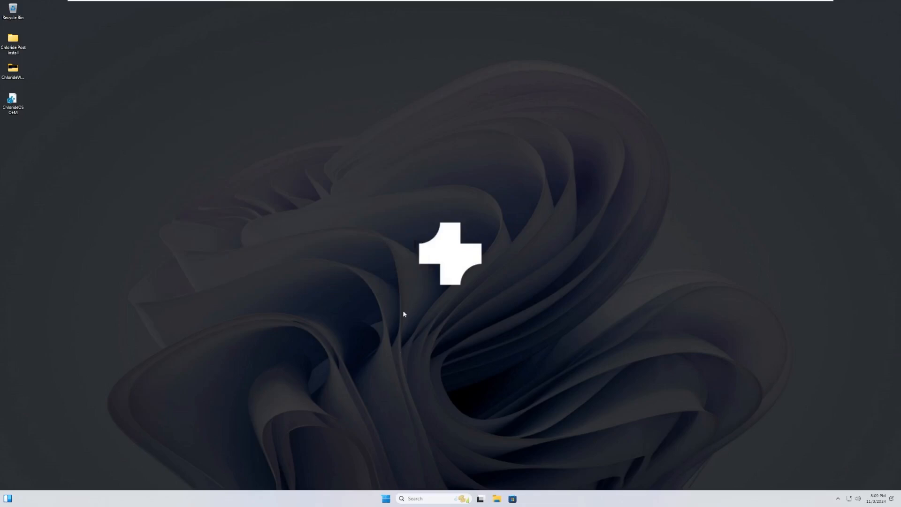
Browse This PC and the Local Disk (C:) folders in File Explorer, then close it
left_click(496, 499)
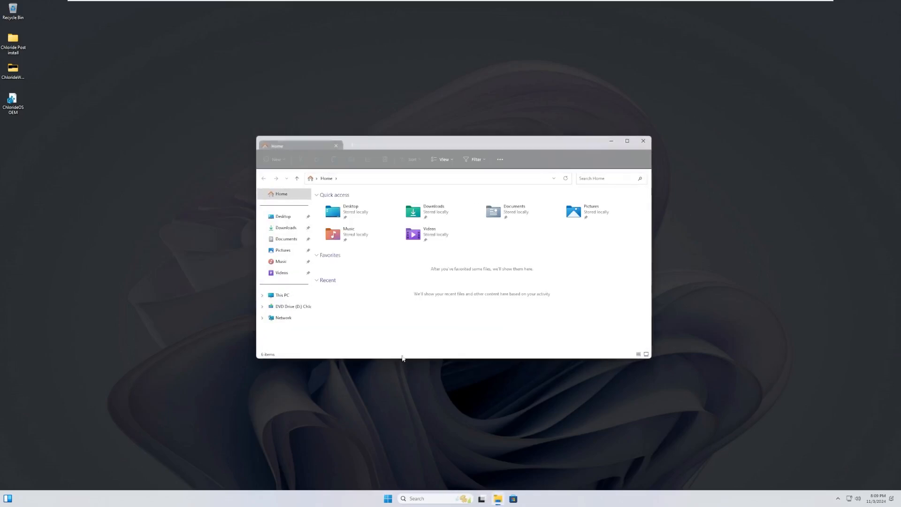
left_click(281, 294)
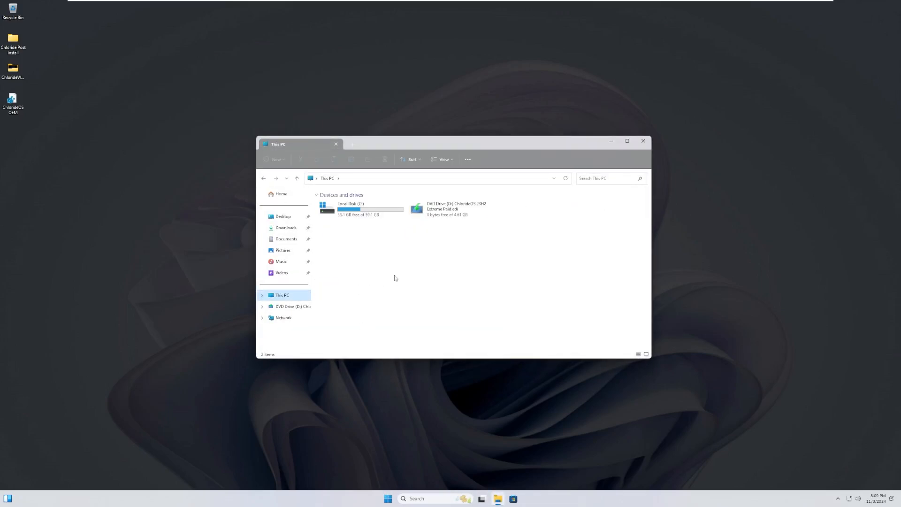
double_click(349, 206)
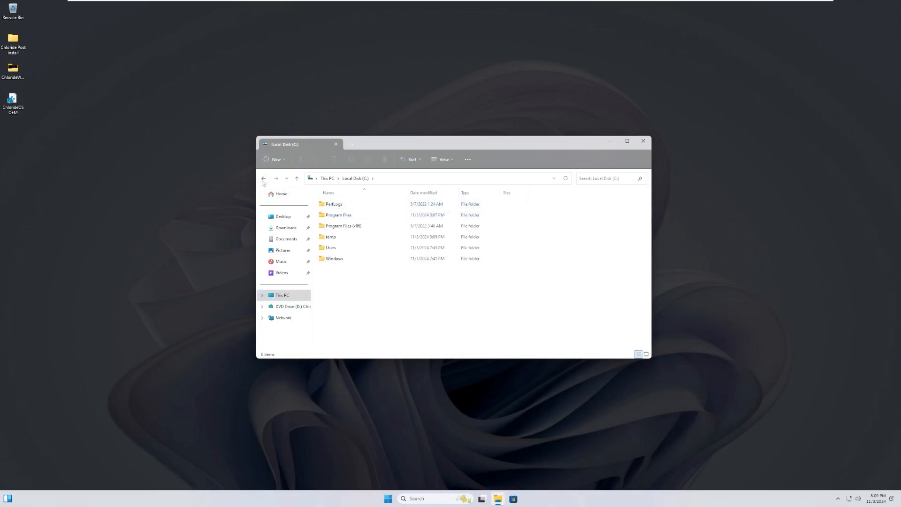
left_click(264, 178)
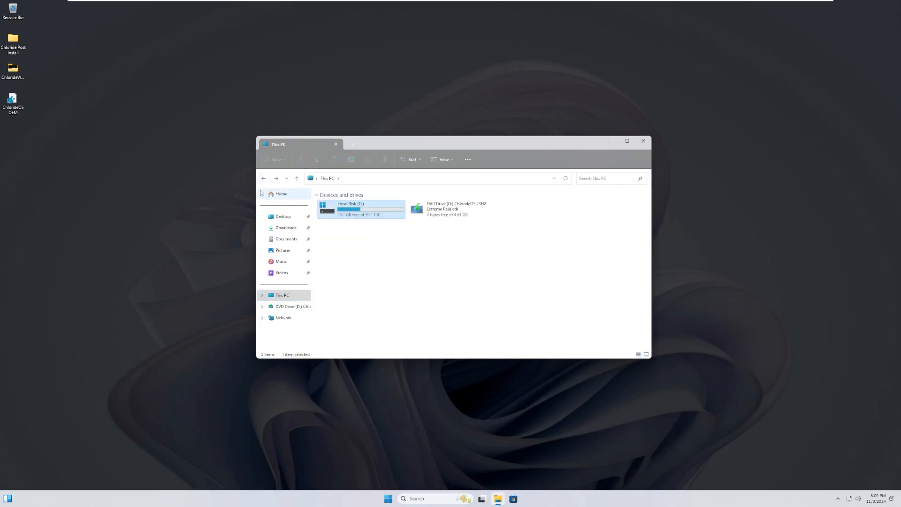
mouse_move(273, 212)
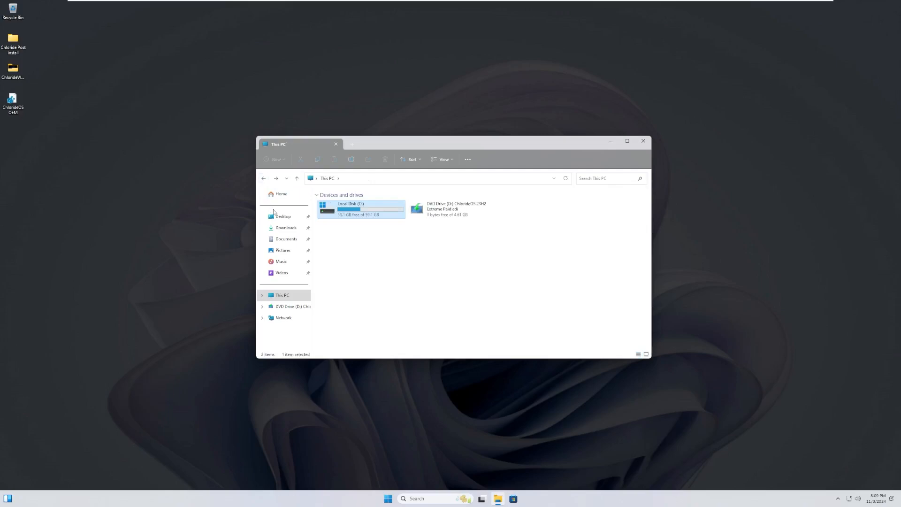
mouse_move(282, 205)
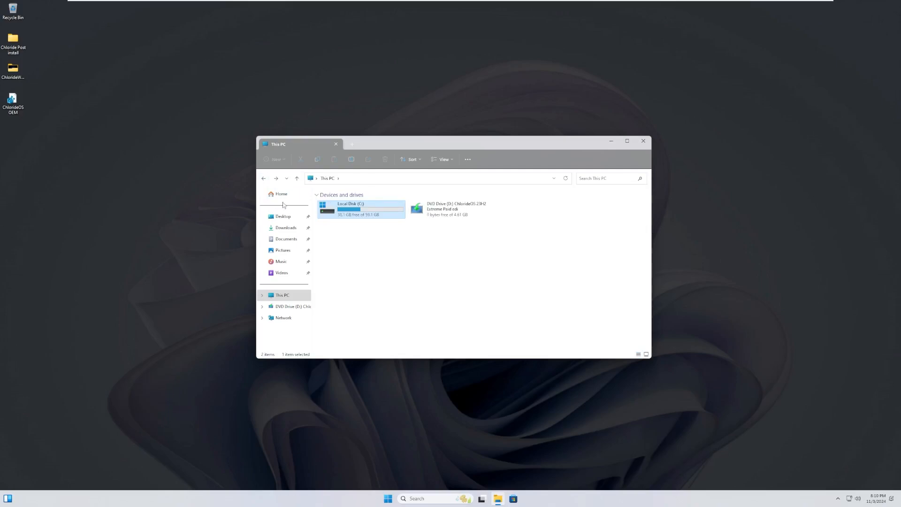
mouse_move(279, 218)
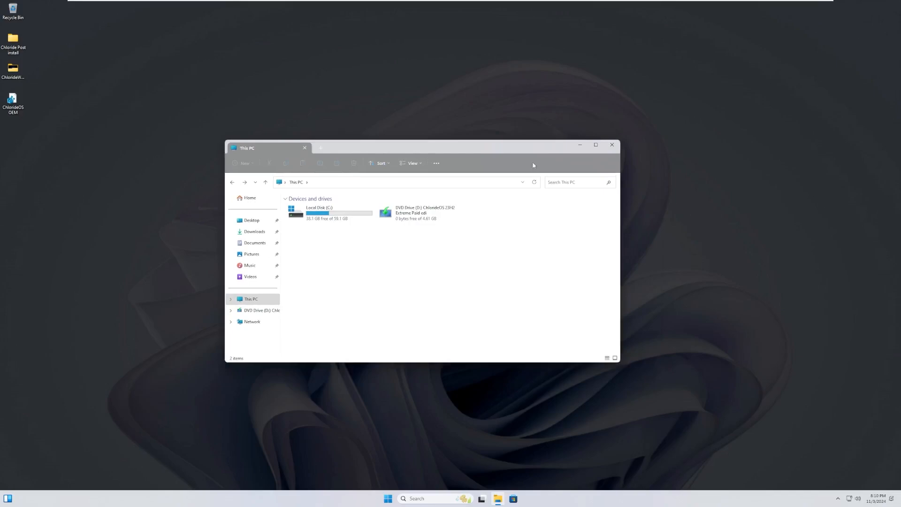
left_click(436, 163)
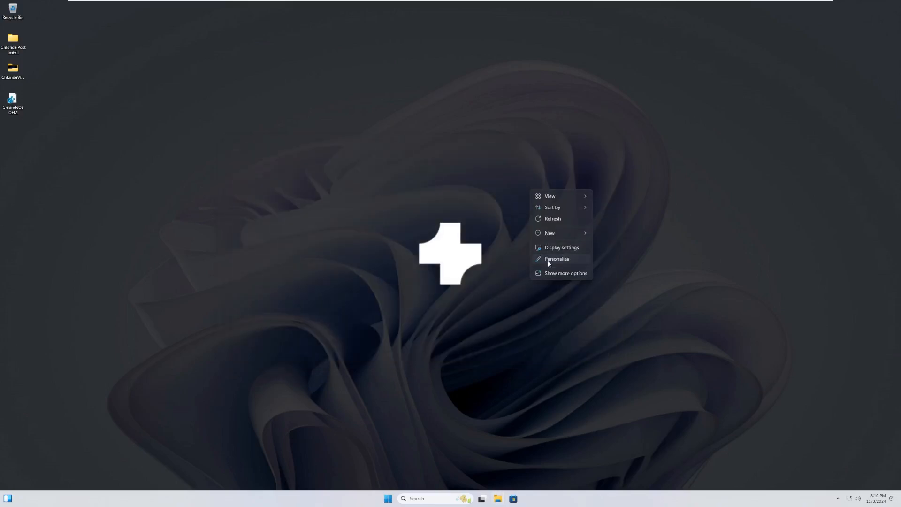
Try the lakeside sunrise theme, settle on the black flowing-wave theme, and close Settings
left_click(556, 258)
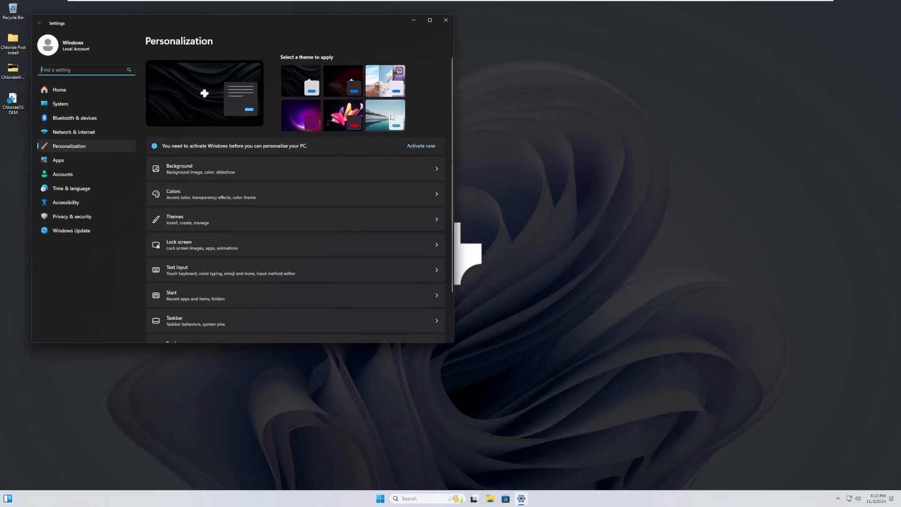
left_click(343, 80)
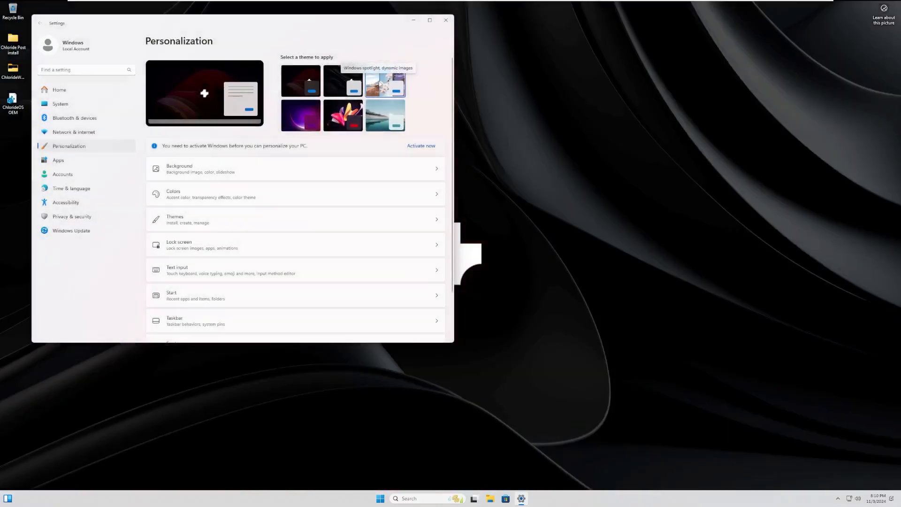
left_click(384, 115)
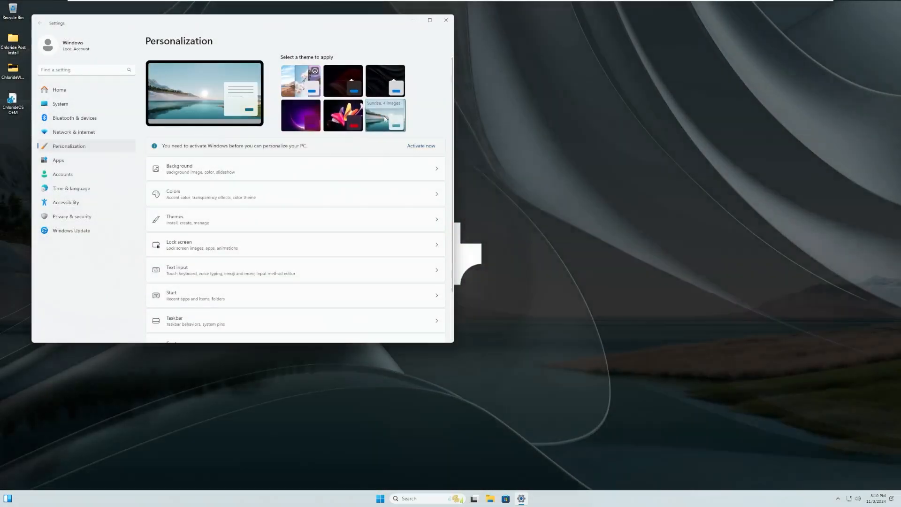
left_click(385, 115)
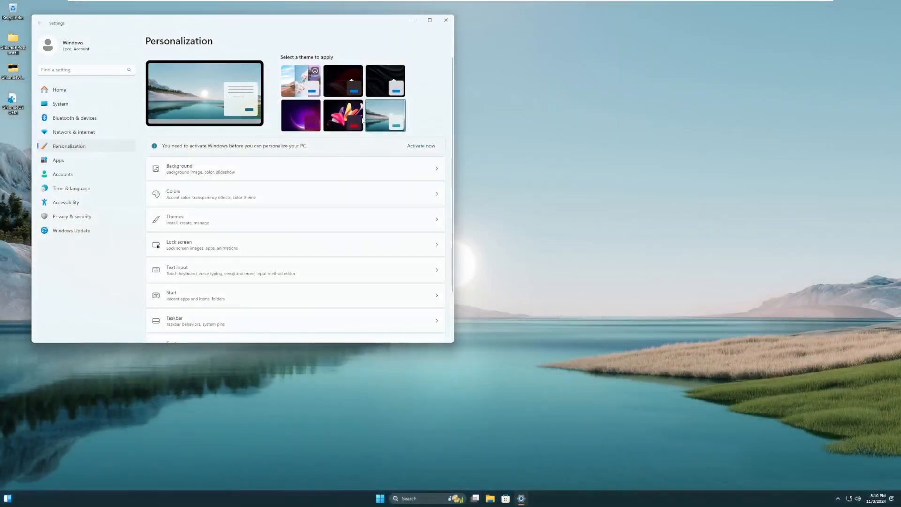
left_click(342, 116)
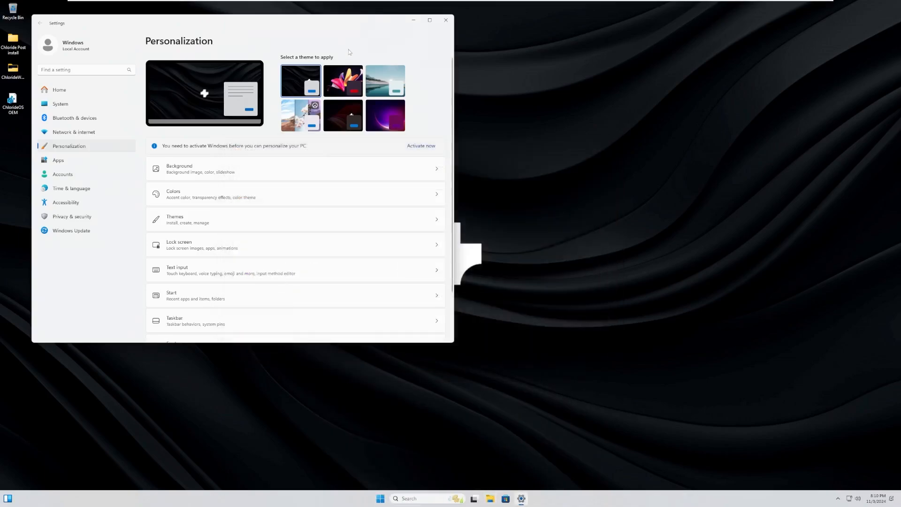
left_click(446, 21)
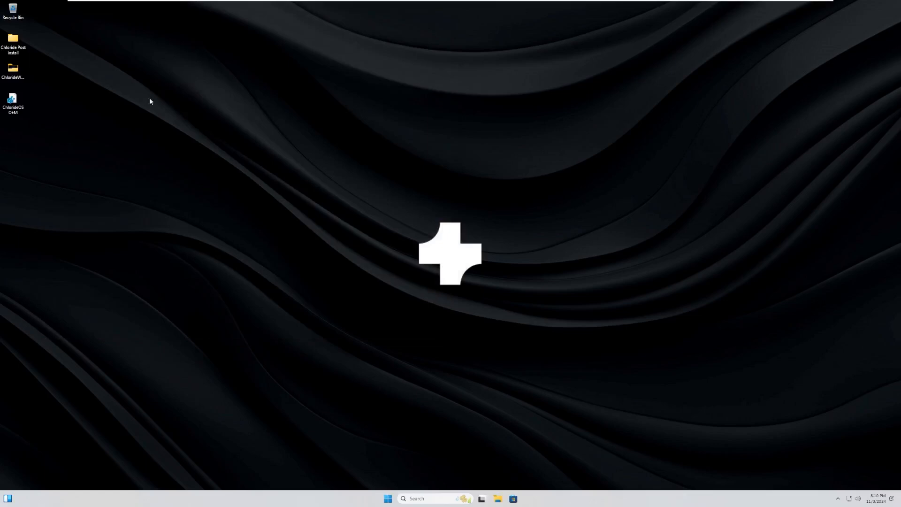
Open Chloride Post install and browse the 1. Chloride Tools web search and Windows Defender folders
left_click(13, 45)
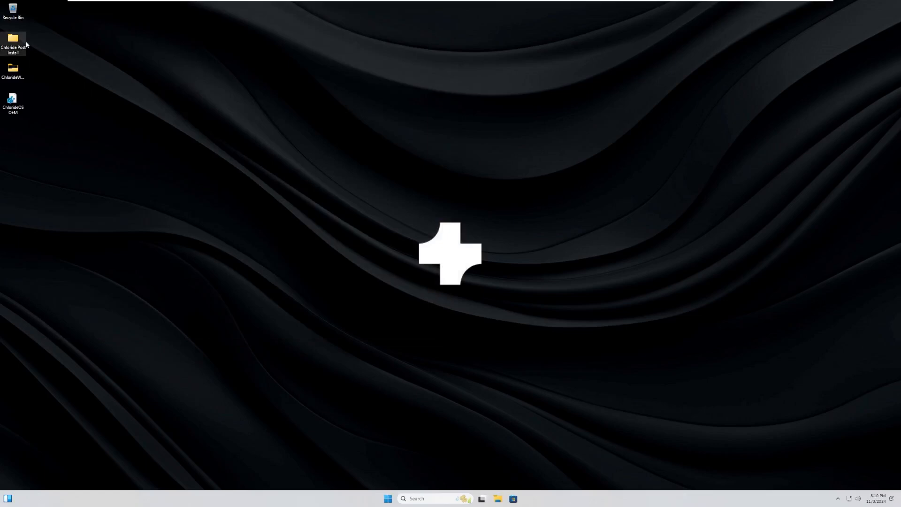
double_click(16, 38)
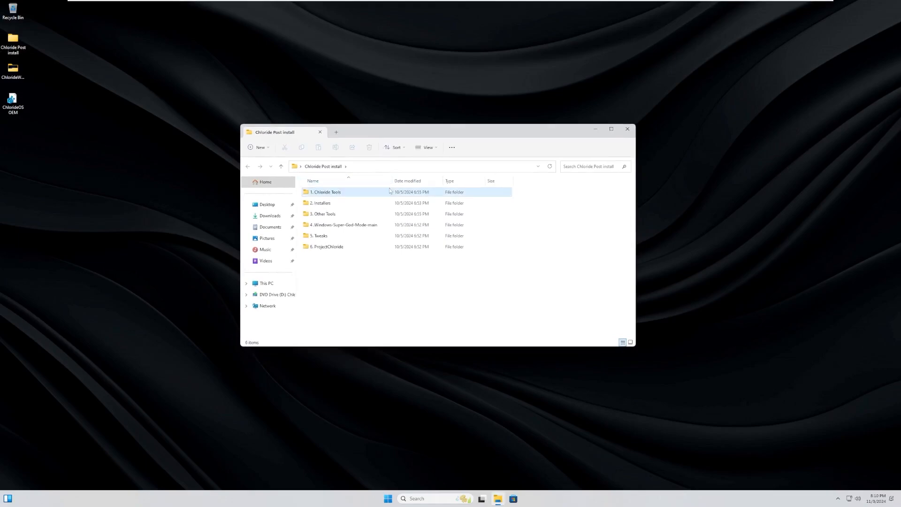
double_click(325, 192)
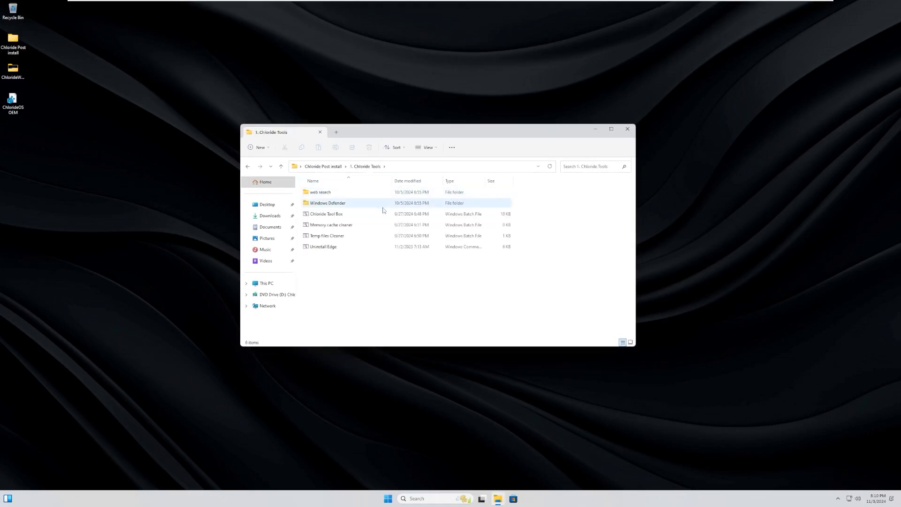
left_click(320, 192)
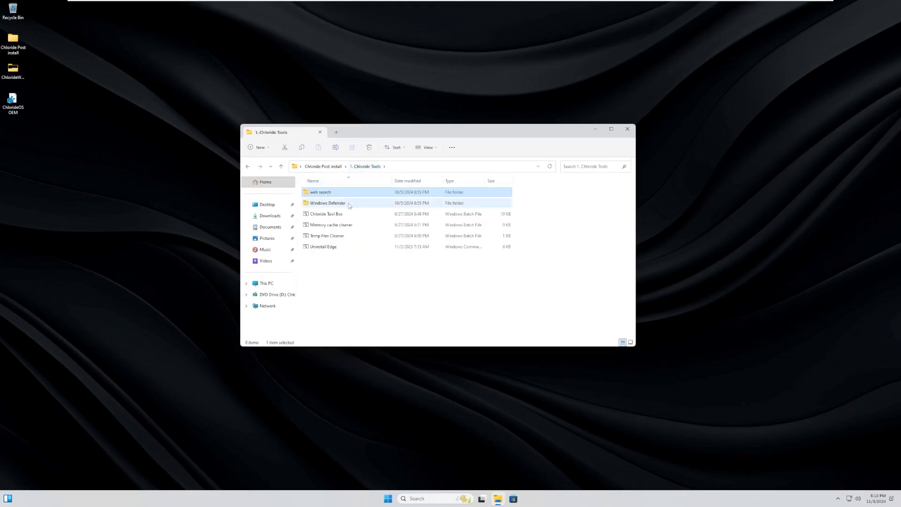
left_click(327, 203)
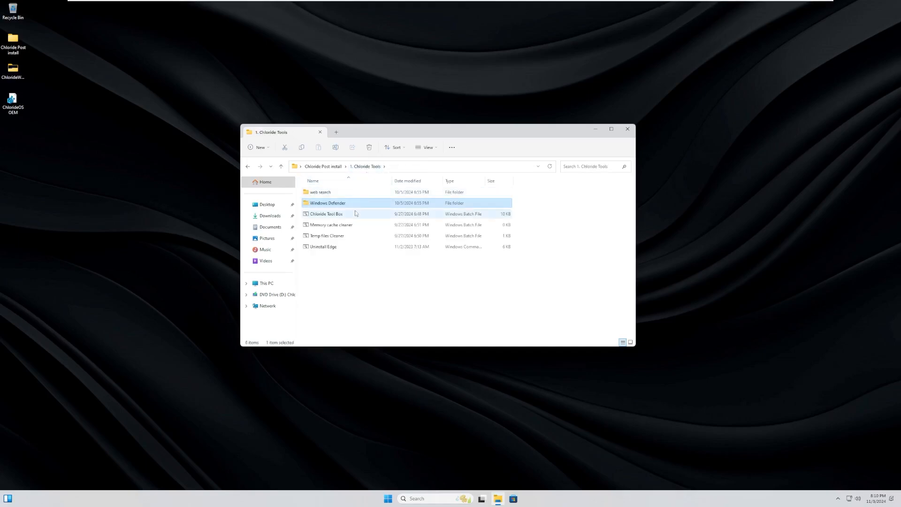
left_click(326, 235)
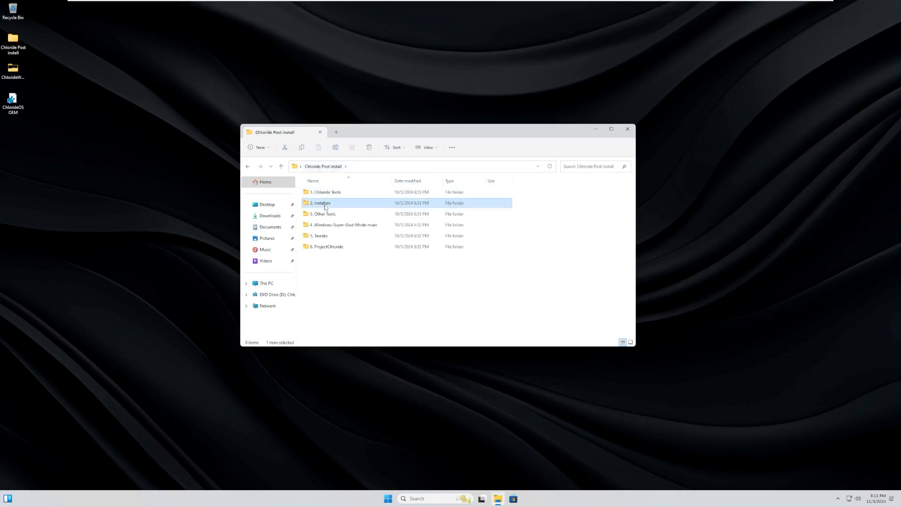
Open 2. Installers and view the full action list for the Google Chrome installer script
double_click(319, 202)
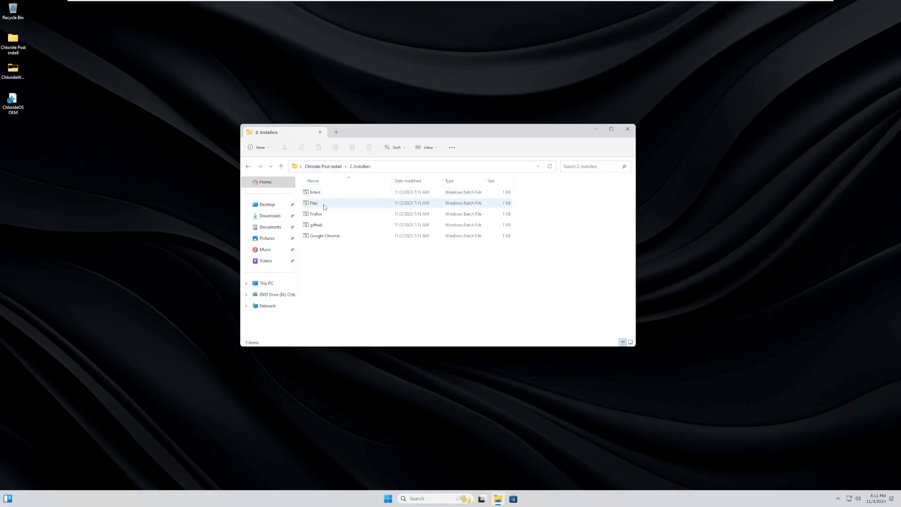
right_click(324, 235)
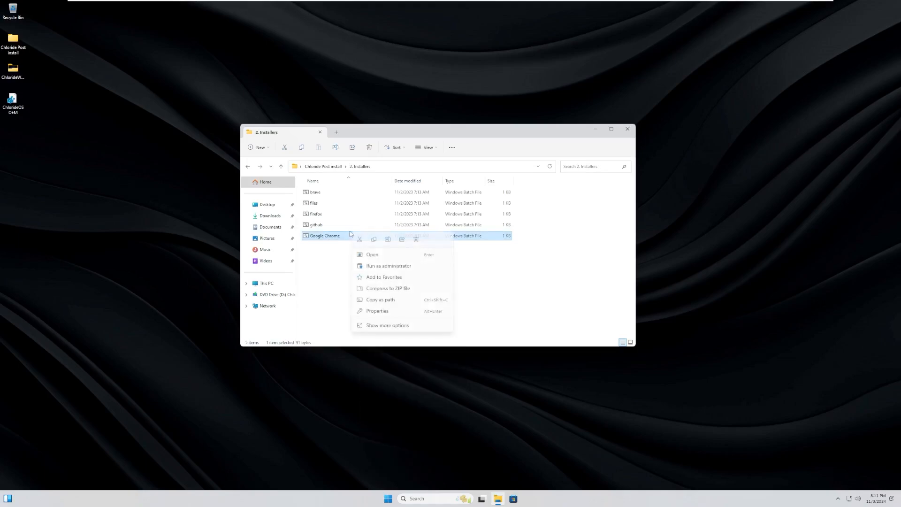
left_click(387, 325)
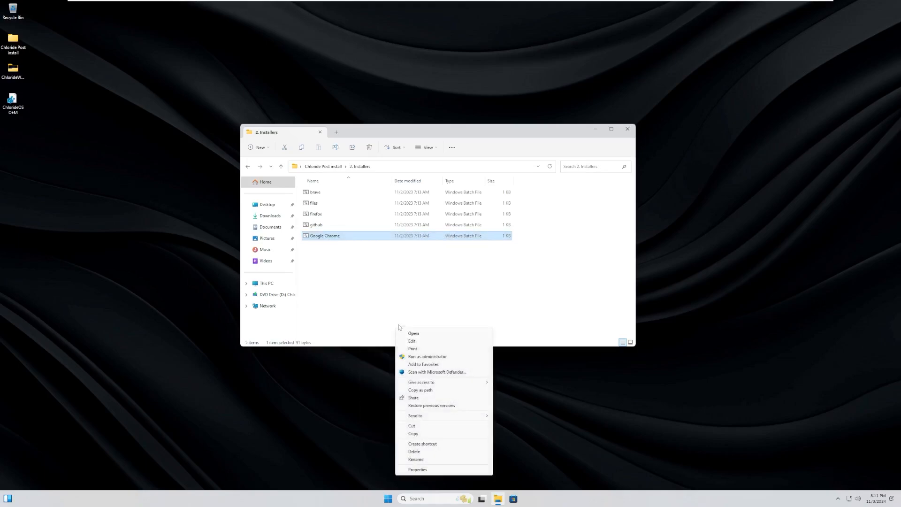
left_click(412, 341)
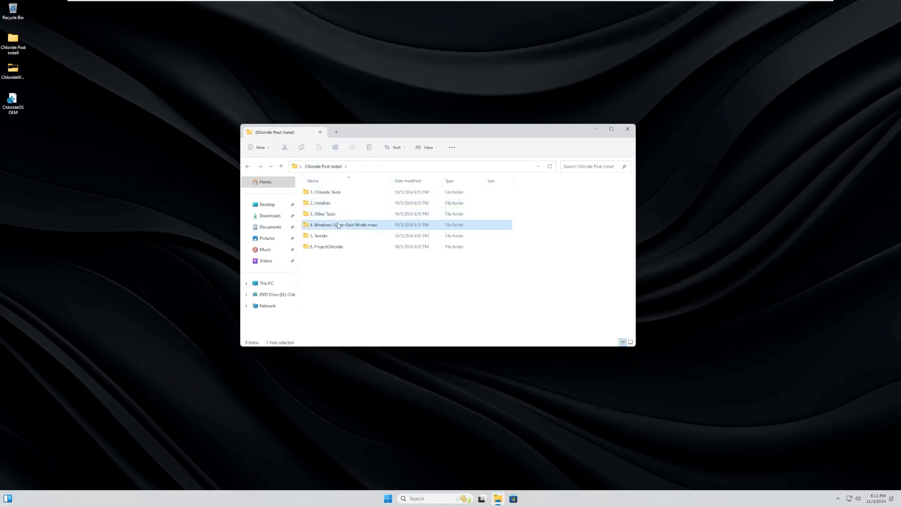
Open the tweak batch script from the 5. Tweaks folder in Notepad
double_click(344, 224)
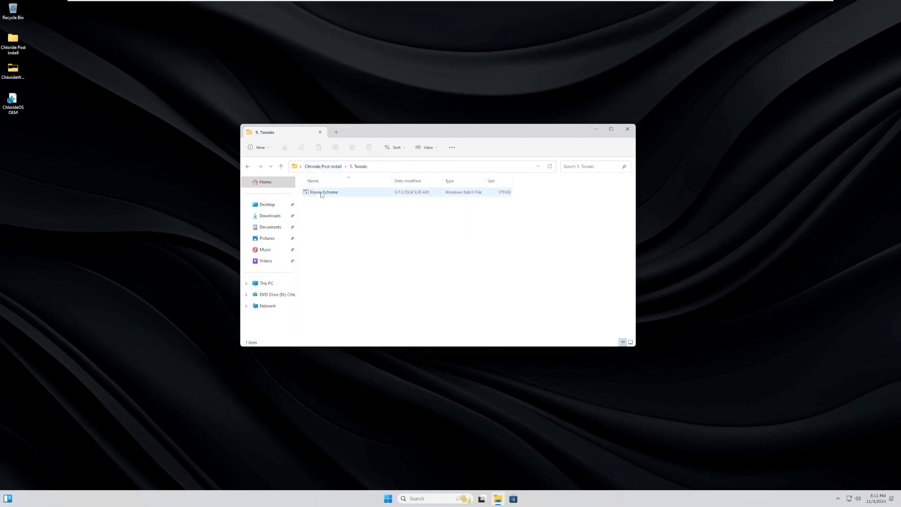
right_click(323, 192)
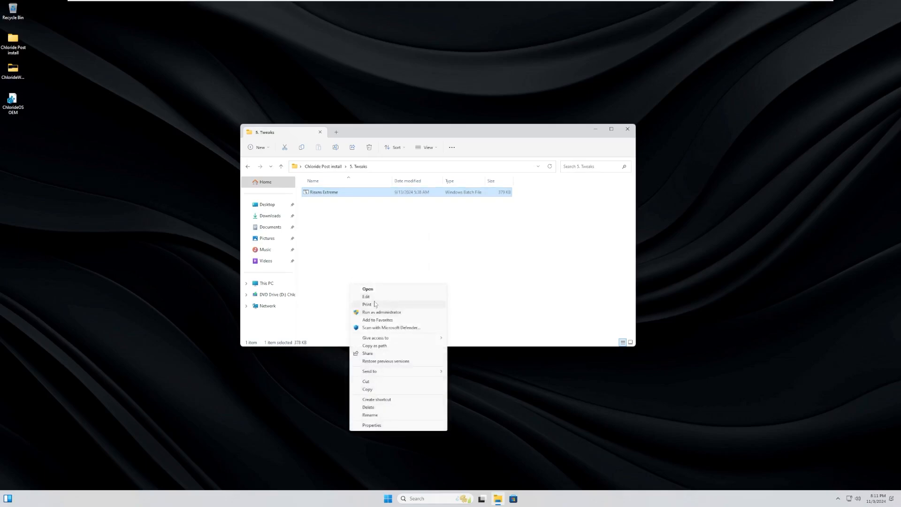
left_click(366, 296)
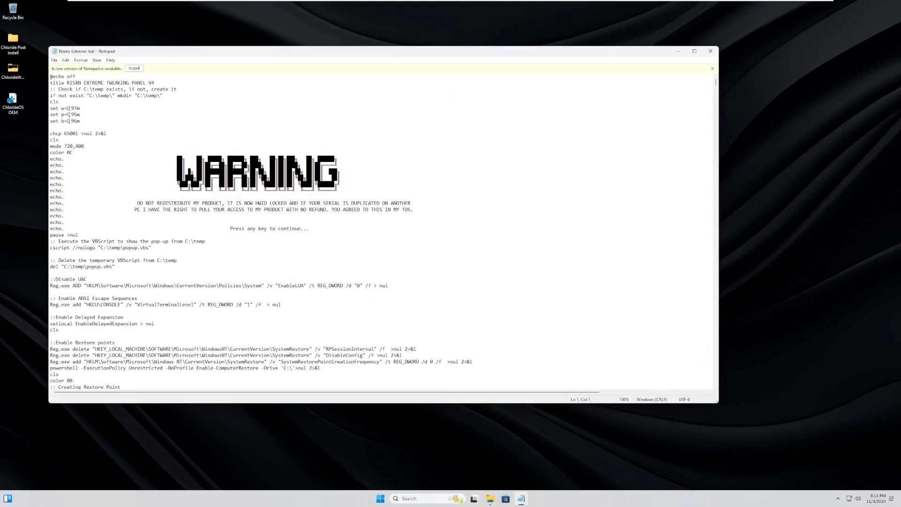
Highlight the distribution warning lines and scroll through the script's menu code
left_click_drag(135, 203, 270, 209)
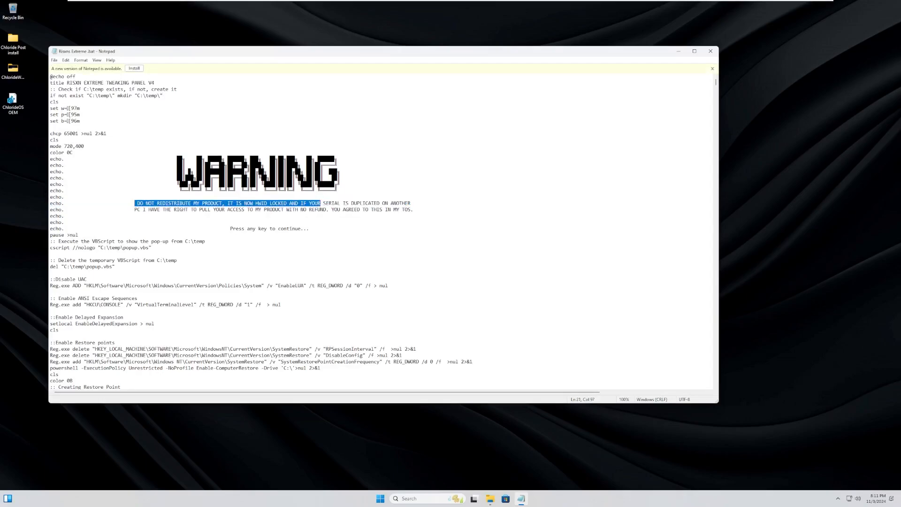
left_click_drag(320, 203, 382, 203)
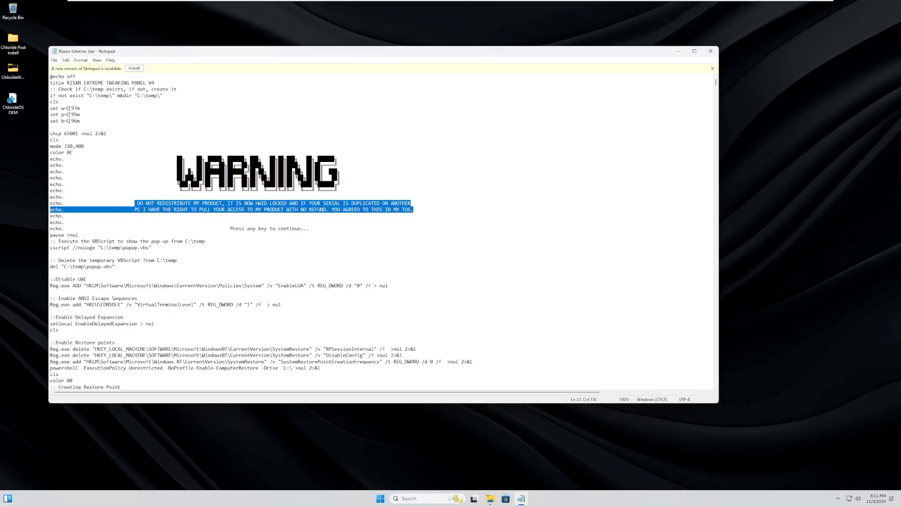
scroll("down", 3)
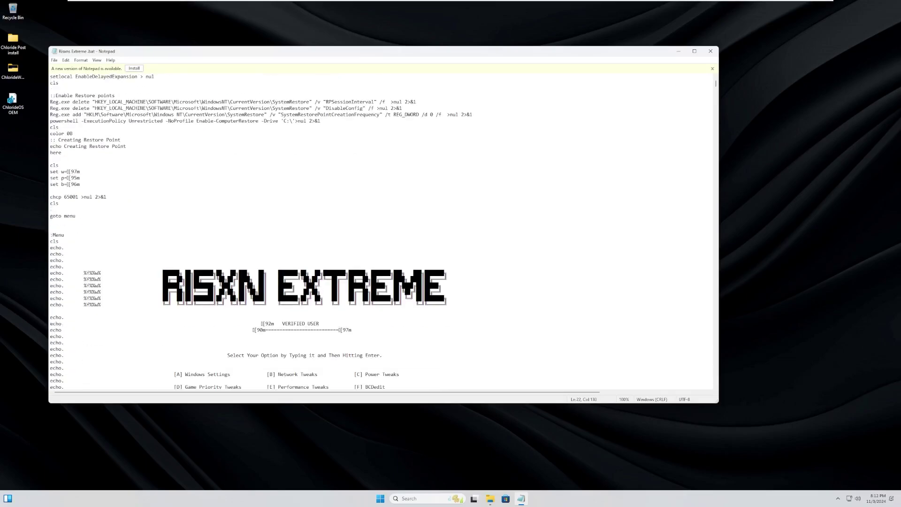
scroll("down", 3)
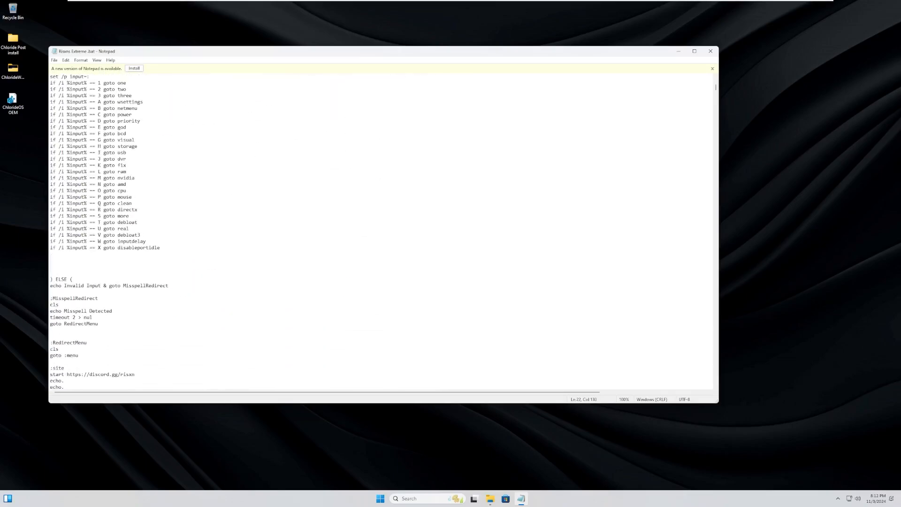
scroll("down", 3)
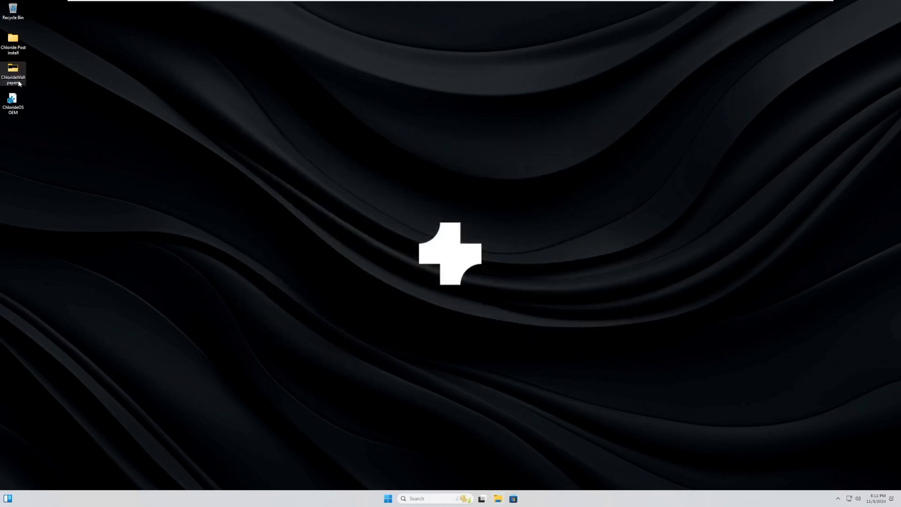
Open ChlorideWallpapers, dismiss the printing error, and set wallpaper 3 as the desktop background
double_click(14, 70)
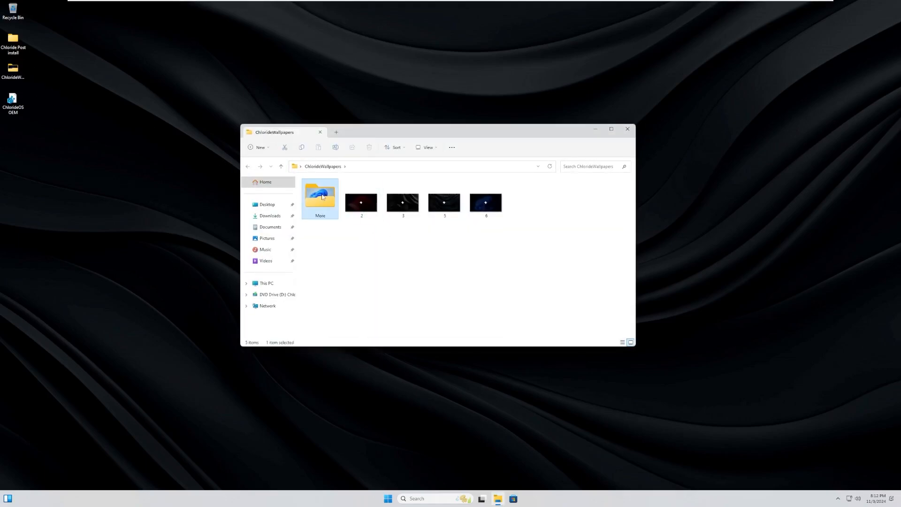
double_click(320, 196)
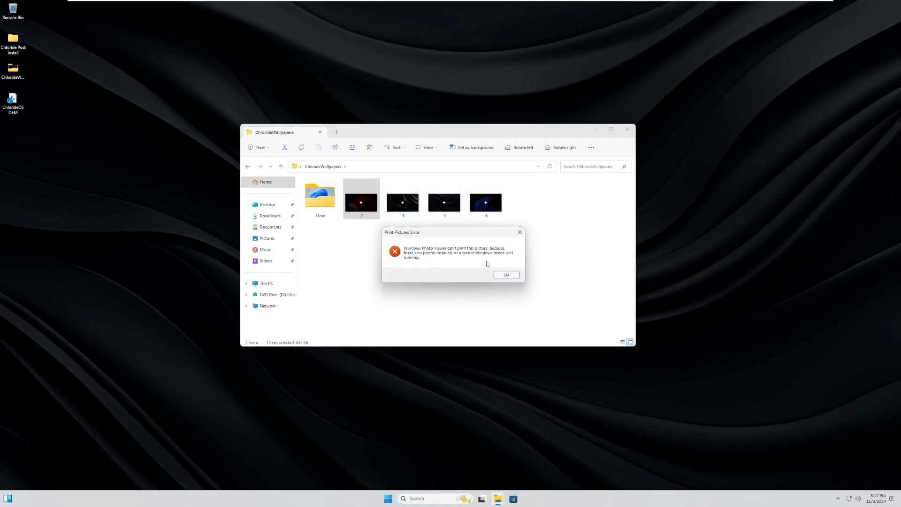
left_click(506, 274)
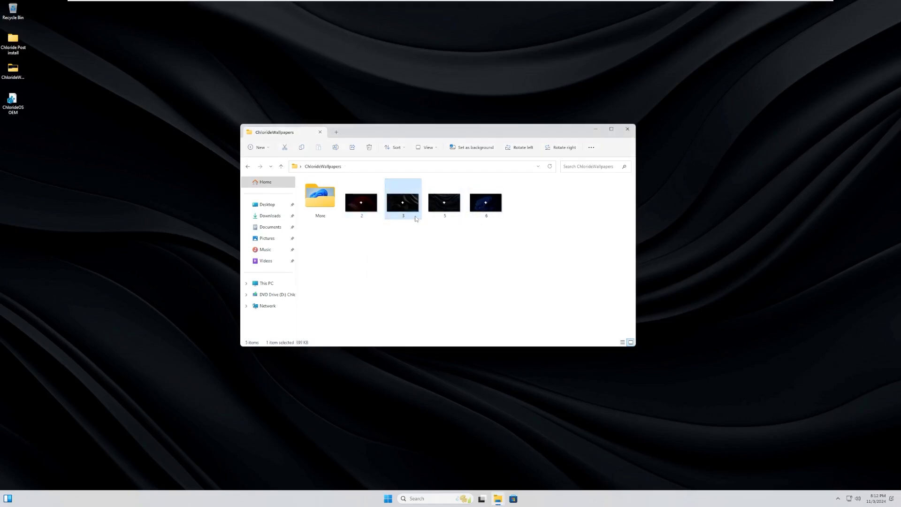
right_click(403, 199)
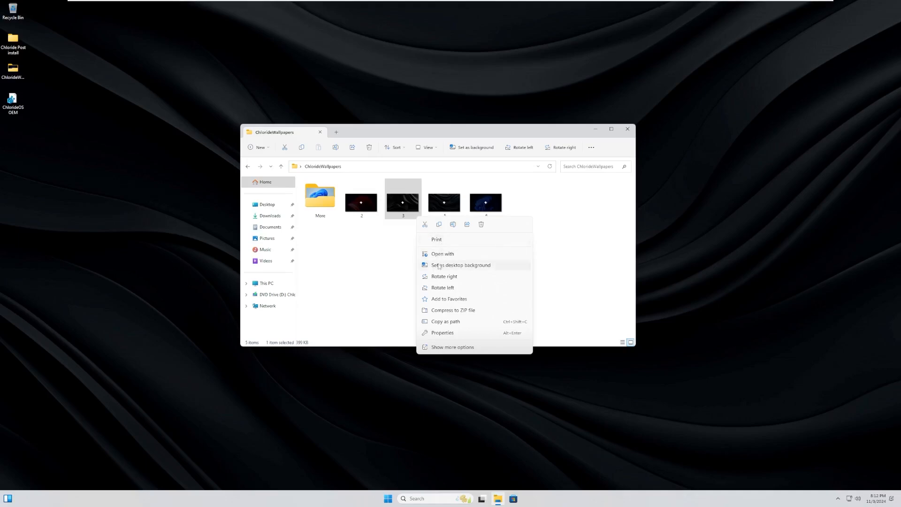
left_click(443, 253)
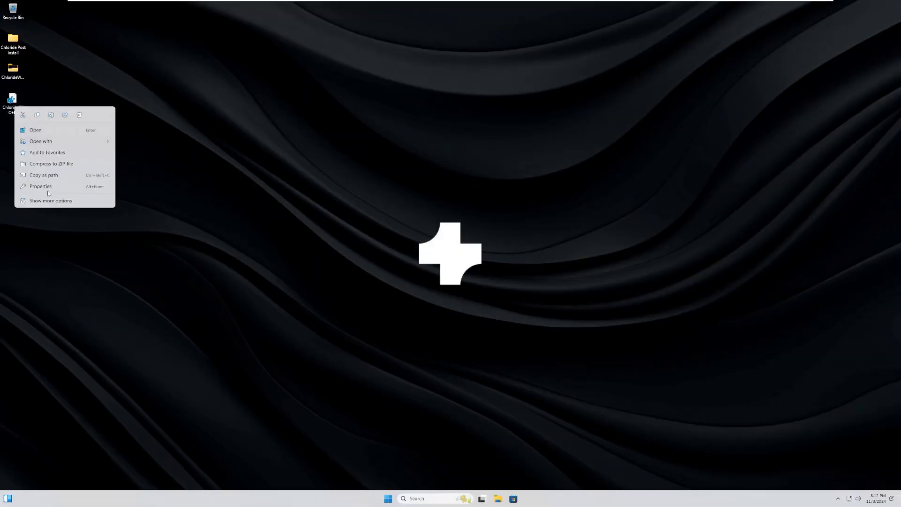
View the ChlorideOS OEM About page showing Windows 11 Pro 23H2 specs, then close Settings
left_click(30, 130)
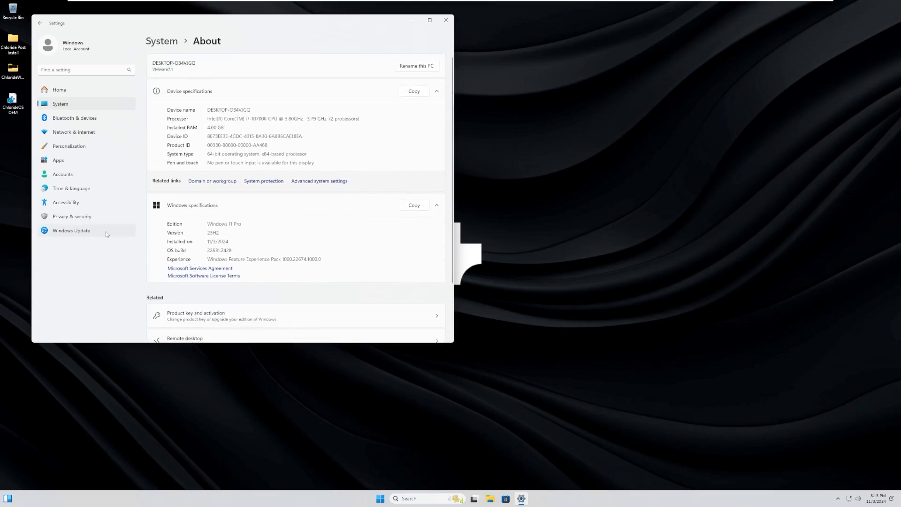
left_click(71, 230)
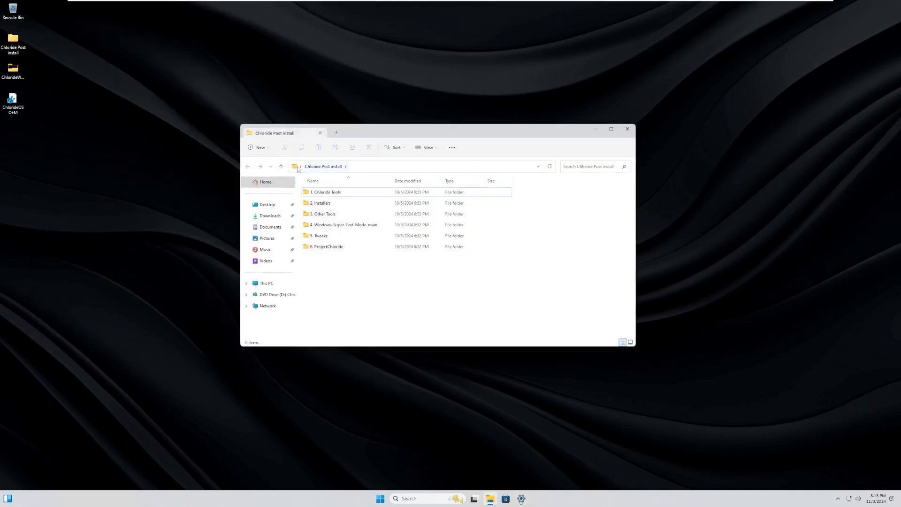
Open the 1. Chloride Tools folder, then launch a fresh File Explorer from Start's pinned apps
double_click(326, 192)
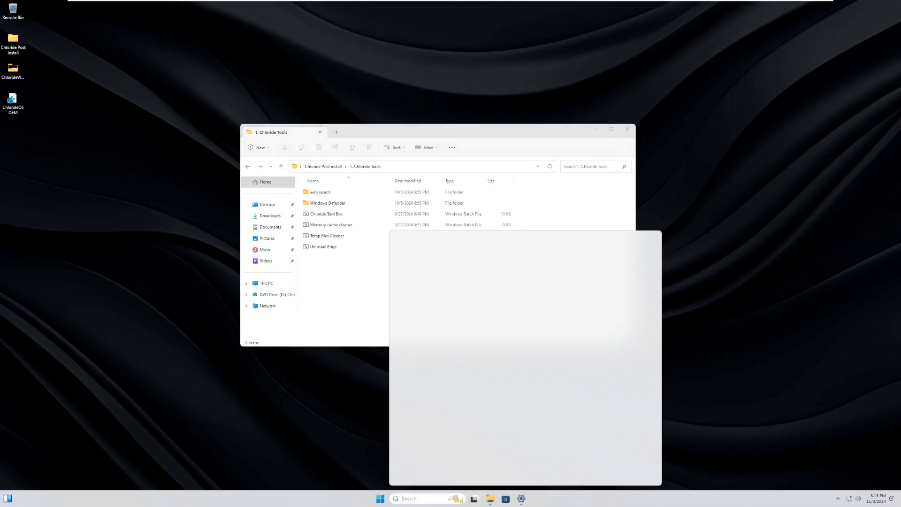
type("edge")
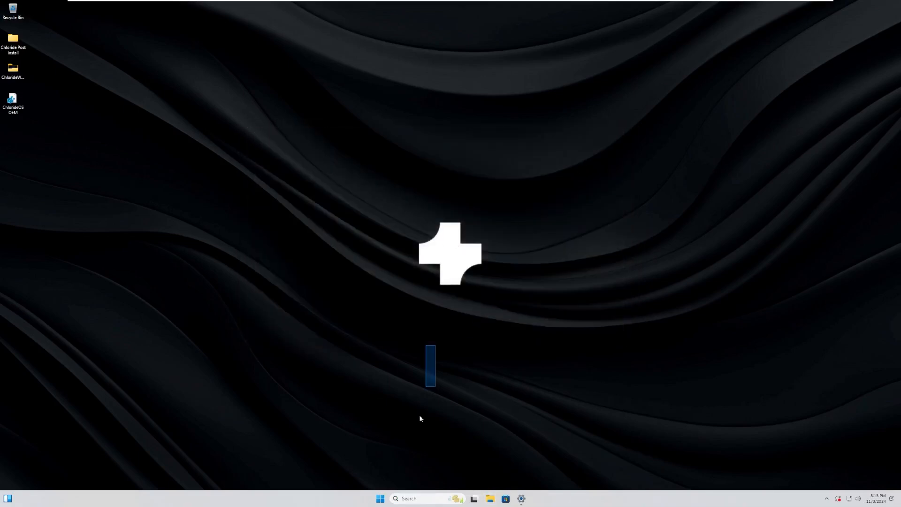
left_click(381, 498)
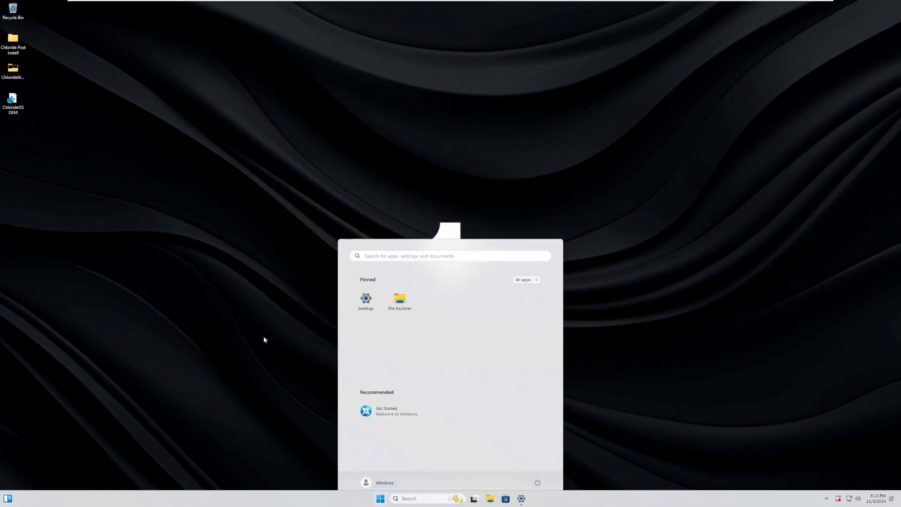
left_click(399, 299)
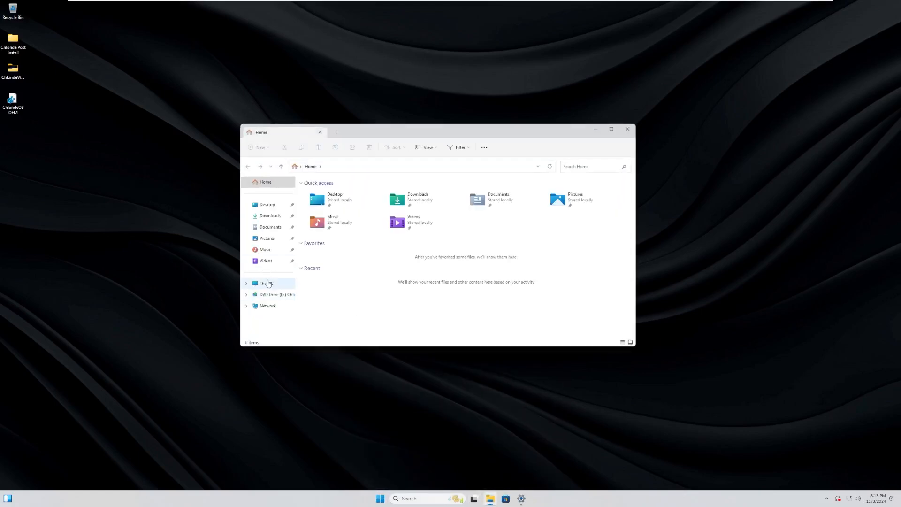